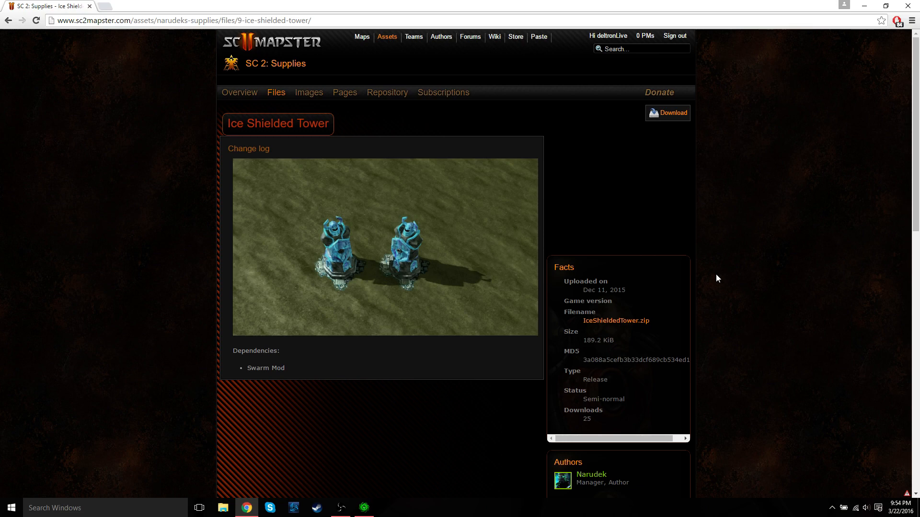
{"action": "mouse_move", "coordinate": [418, 301]}
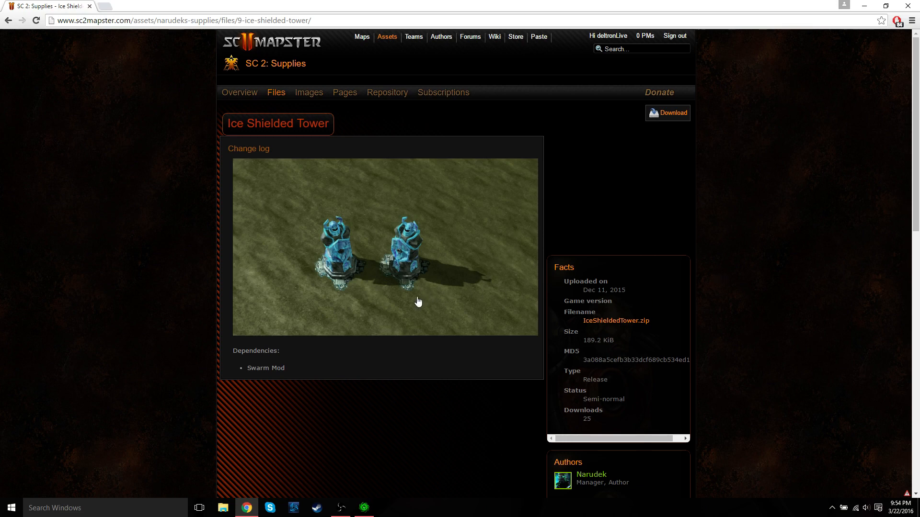
{"action": "mouse_move", "coordinate": [407, 307]}
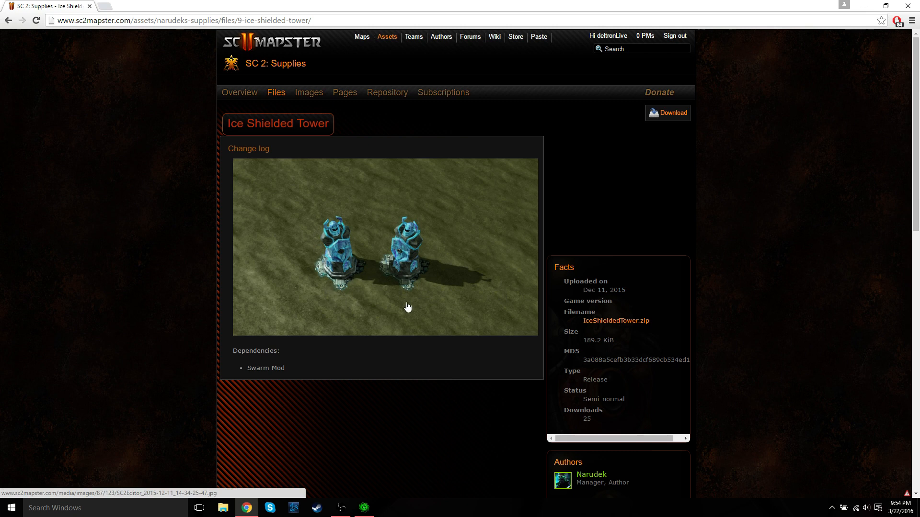
{"action": "mouse_move", "coordinate": [754, 355]}
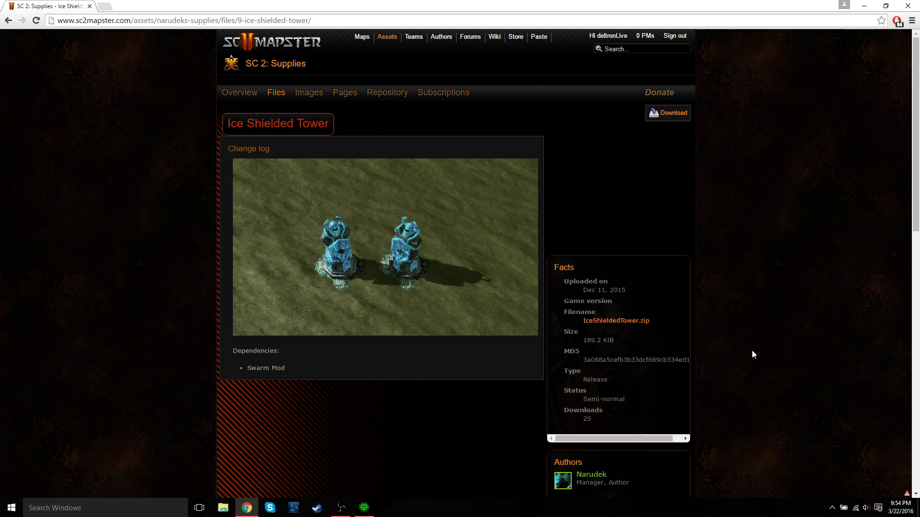
{"action": "mouse_move", "coordinate": [702, 210]}
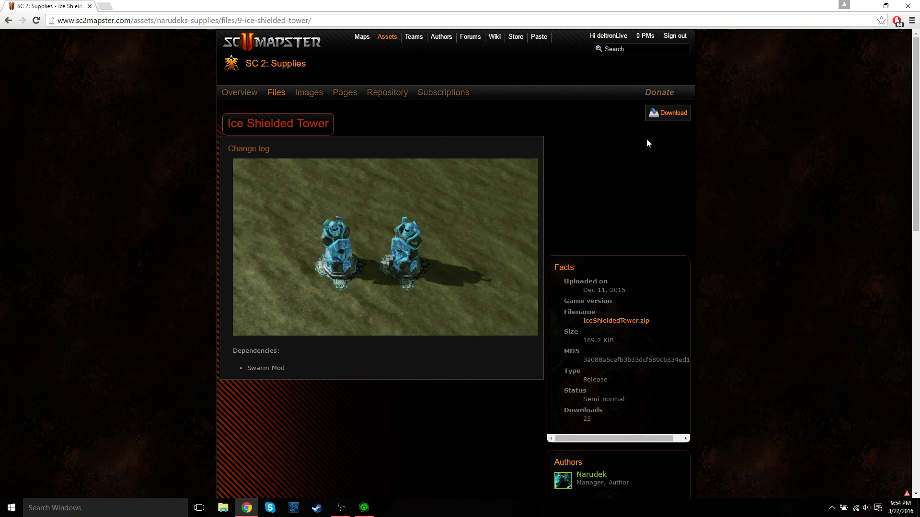
{"action": "mouse_move", "coordinate": [650, 142]}
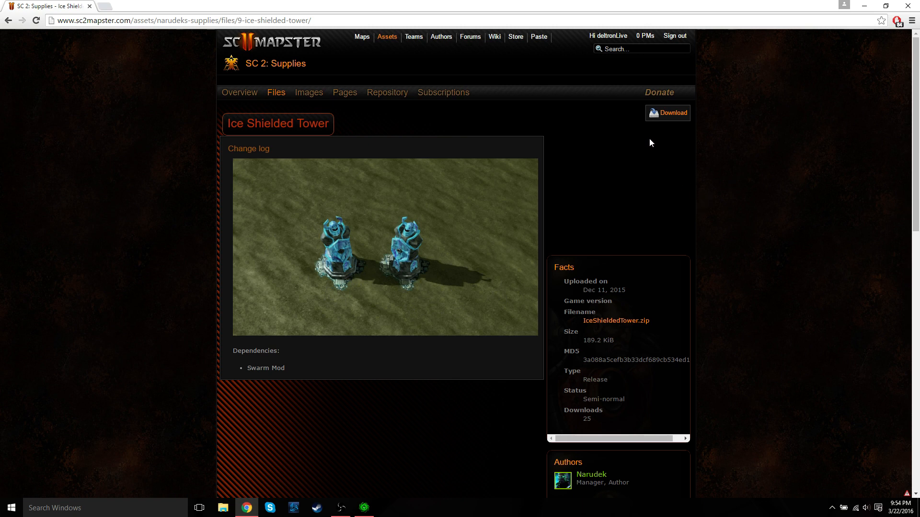
{"action": "mouse_move", "coordinate": [721, 172]}
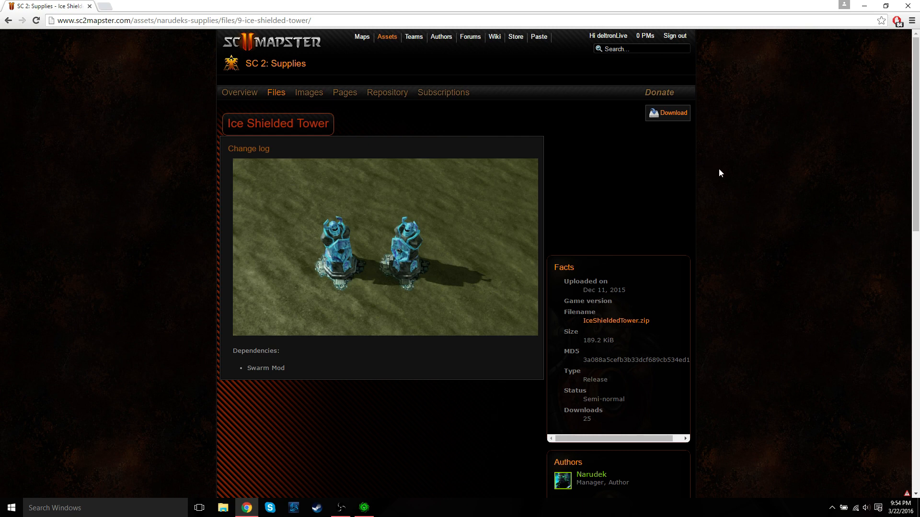
{"action": "mouse_move", "coordinate": [667, 186]}
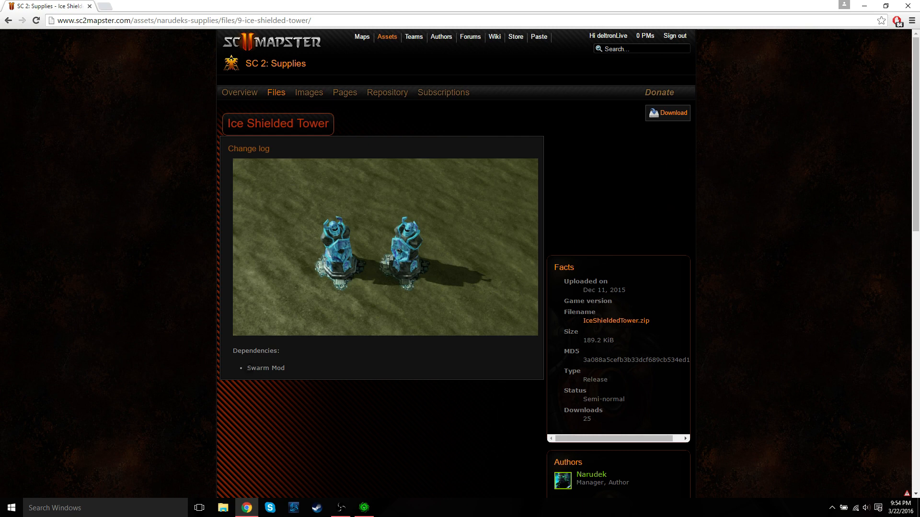
Minimize the browser and check IceShieldedTower.m3 in the desktop Models folder, then close it
{"action": "double_click", "coordinate": [265, 368]}
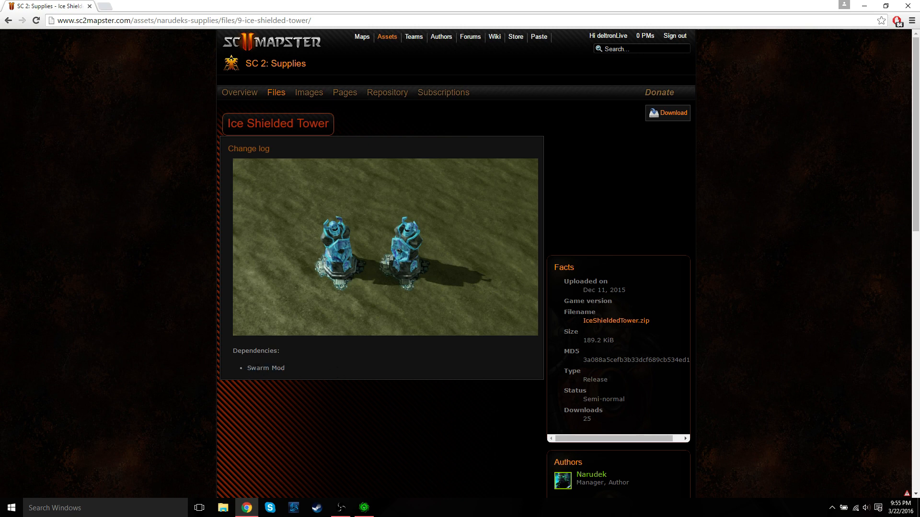
{"action": "mouse_move", "coordinate": [706, 233]}
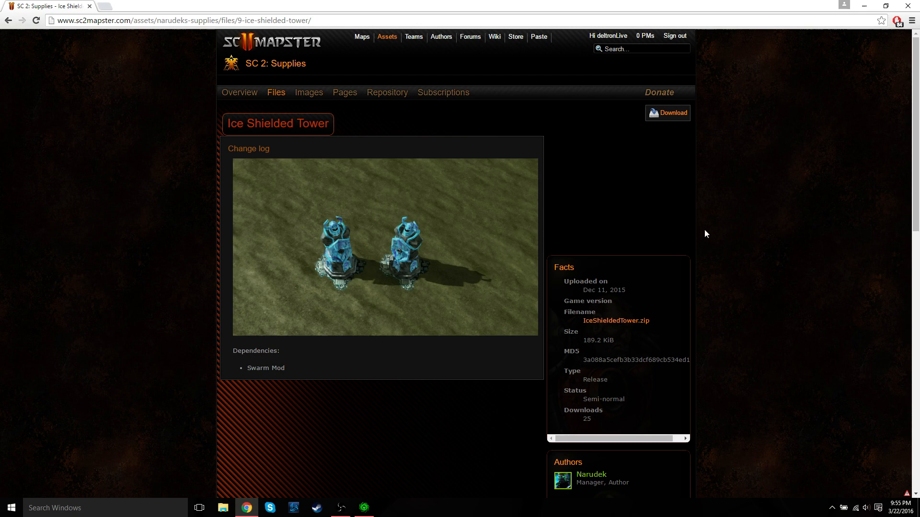
{"action": "mouse_move", "coordinate": [686, 121]}
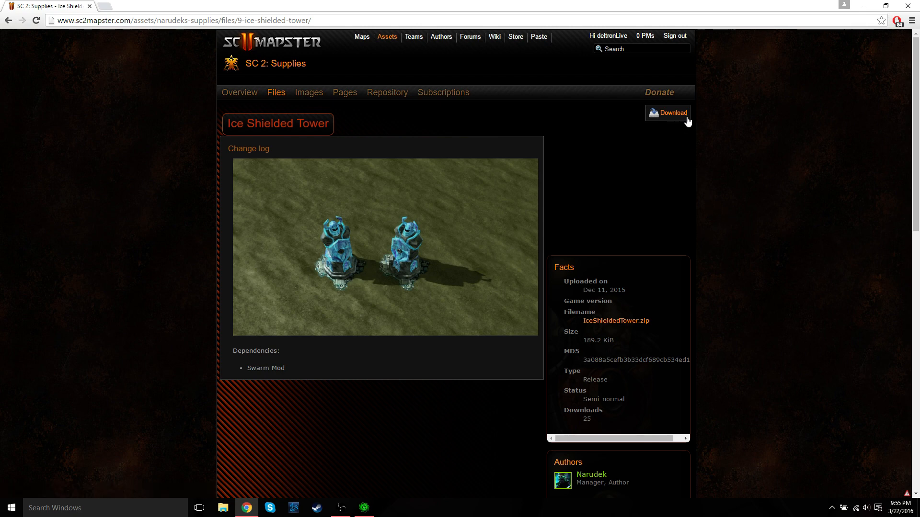
{"action": "mouse_move", "coordinate": [863, 6]}
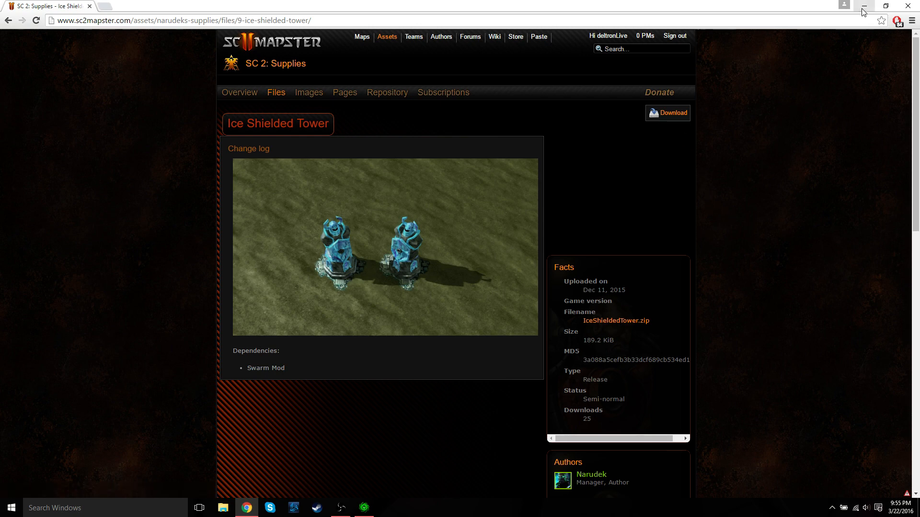
{"action": "left_click", "coordinate": [862, 6]}
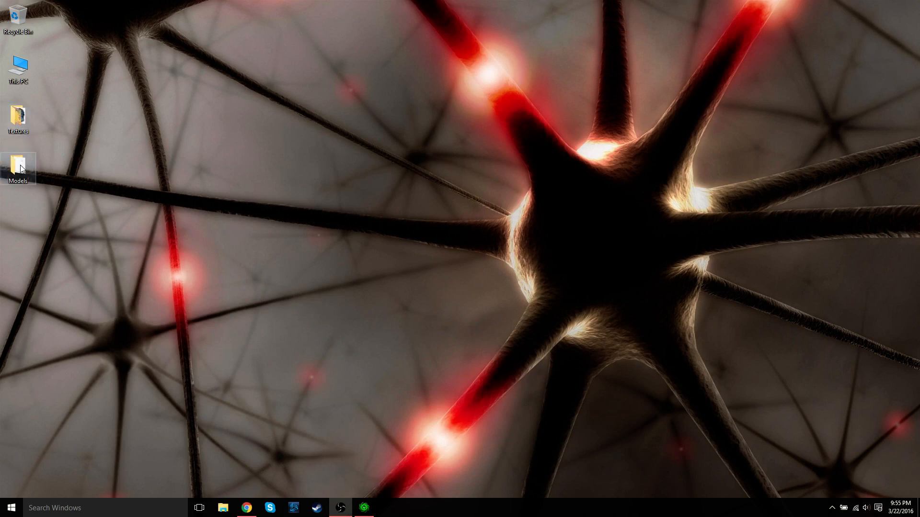
{"action": "double_click", "coordinate": [18, 167]}
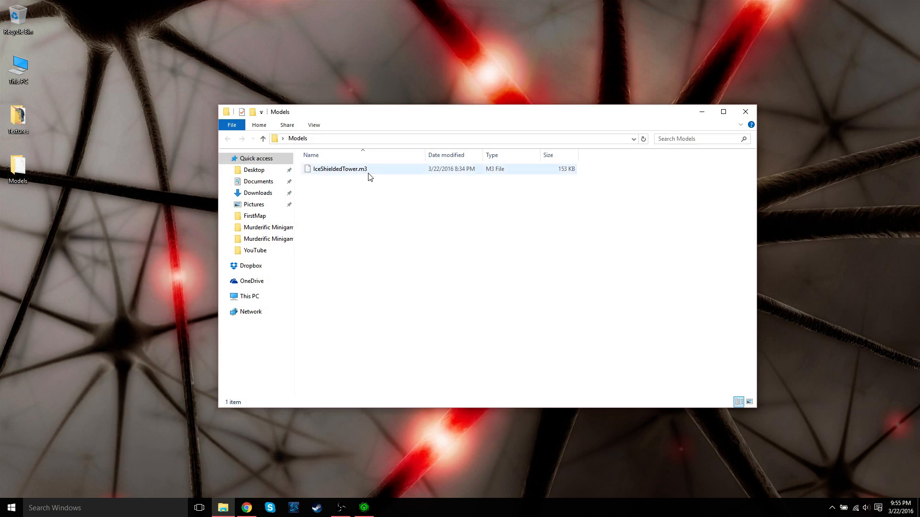
{"action": "left_click", "coordinate": [339, 169]}
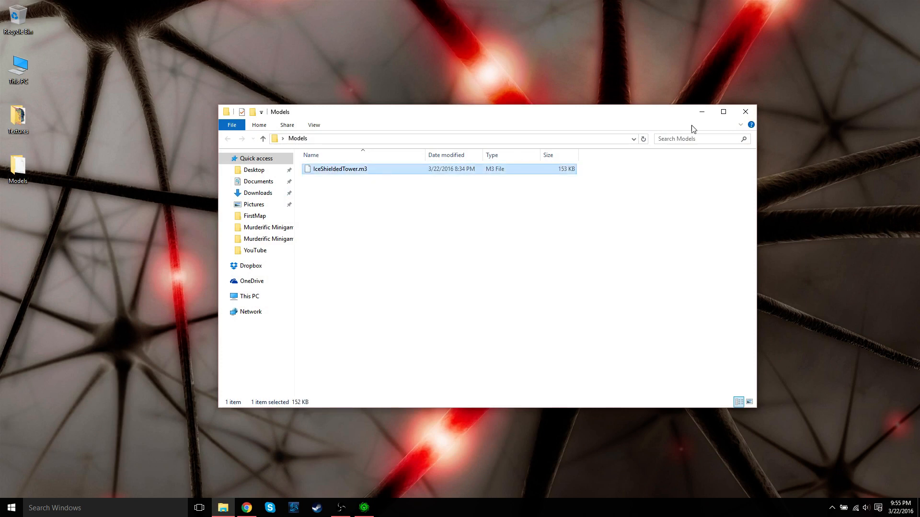
{"action": "left_click", "coordinate": [745, 111]}
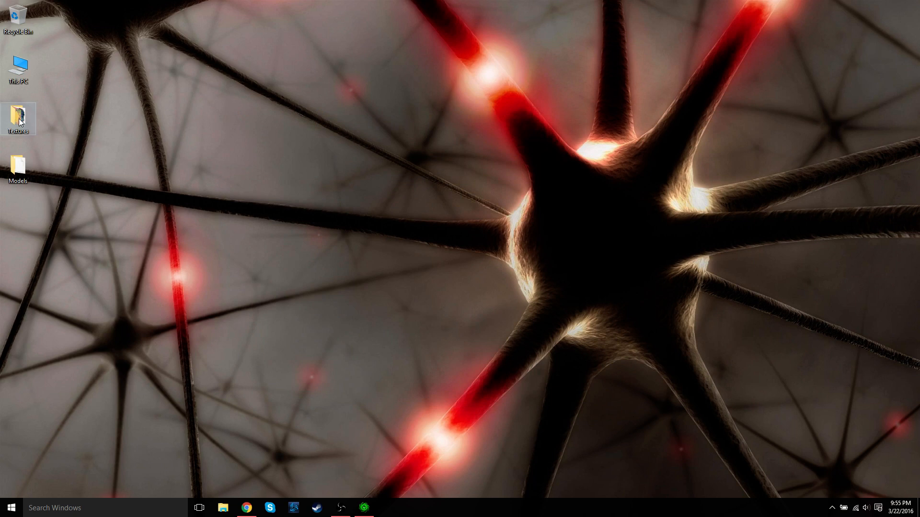
Check the war3_humanubersplat.dds texture in the Textures folder, then close the folder
{"action": "double_click", "coordinate": [18, 115]}
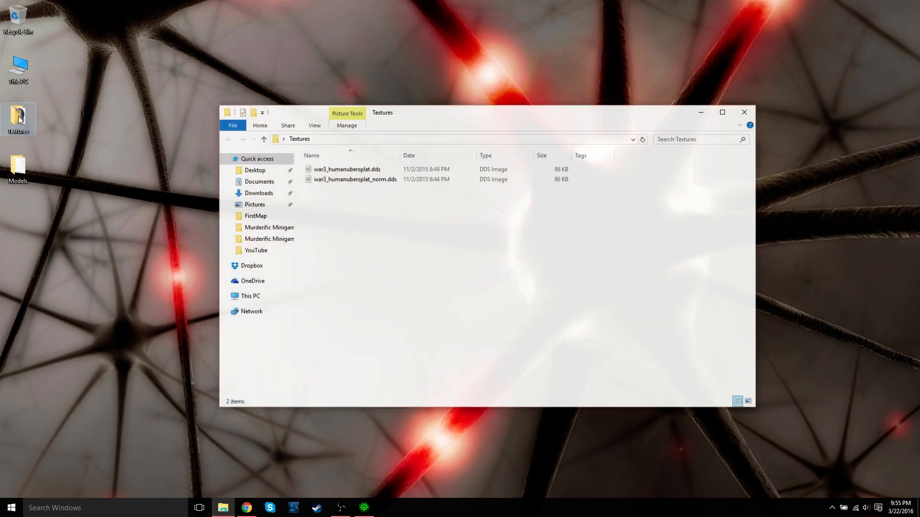
{"action": "left_click", "coordinate": [346, 169]}
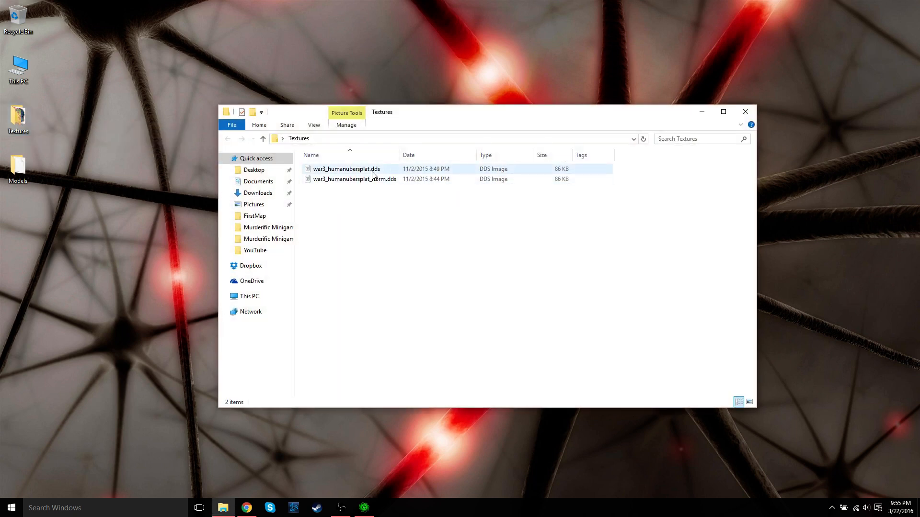
{"action": "left_click", "coordinate": [358, 206]}
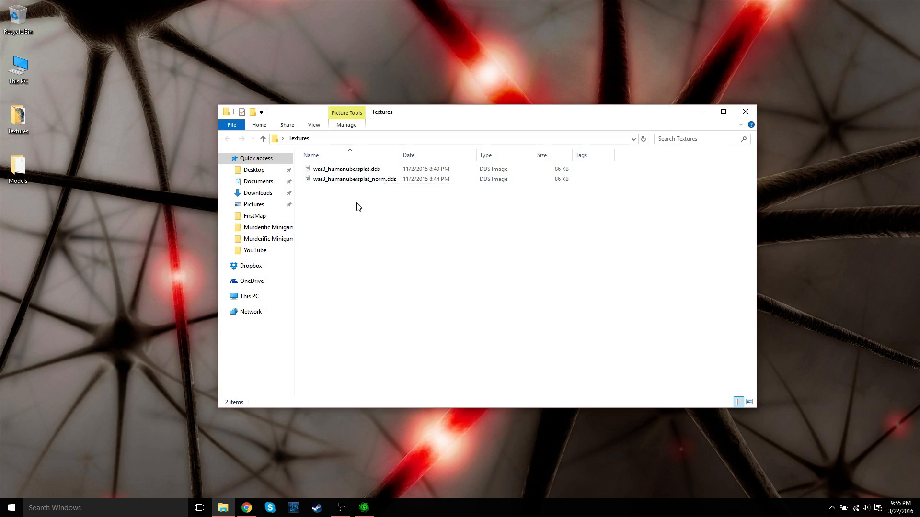
{"action": "mouse_move", "coordinate": [363, 200]}
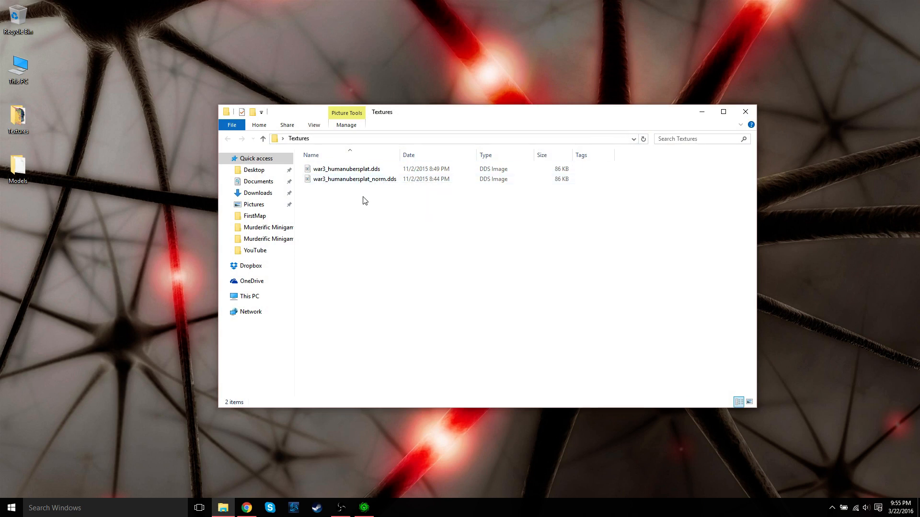
{"action": "mouse_move", "coordinate": [745, 112]}
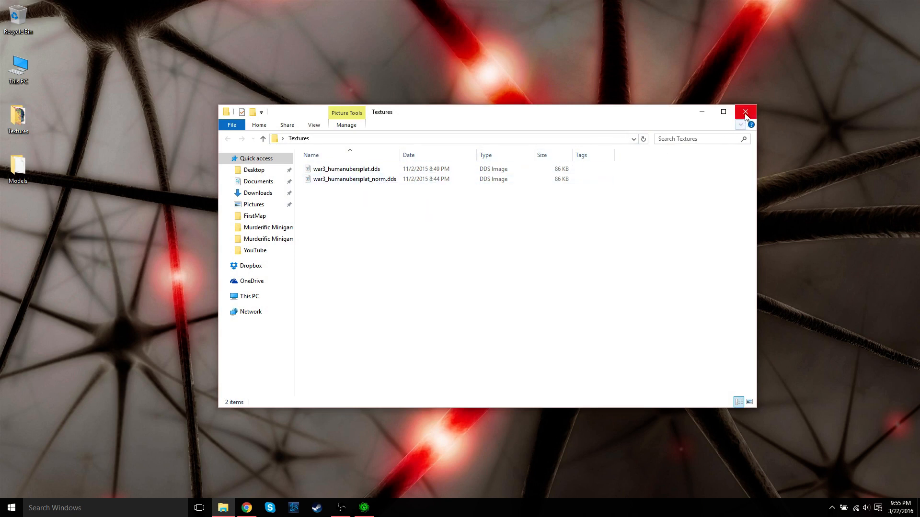
{"action": "left_click", "coordinate": [745, 112]}
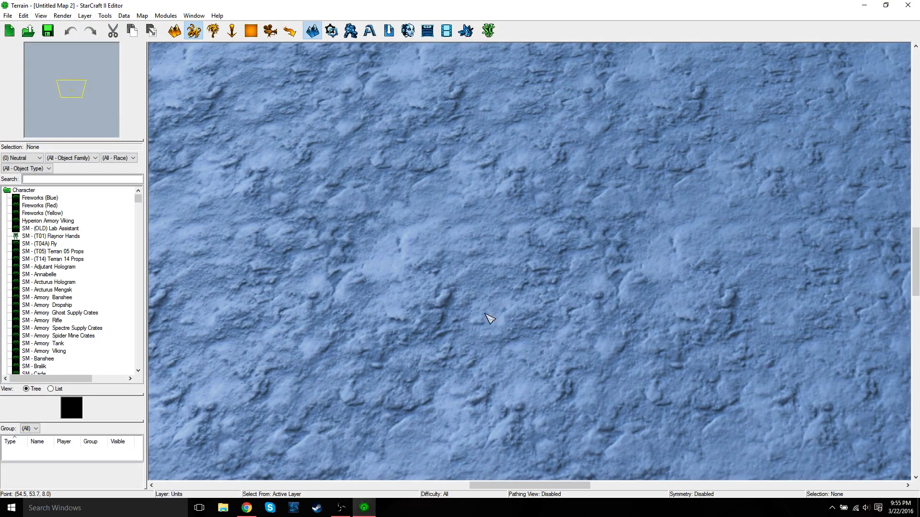
{"action": "mouse_move", "coordinate": [329, 173]}
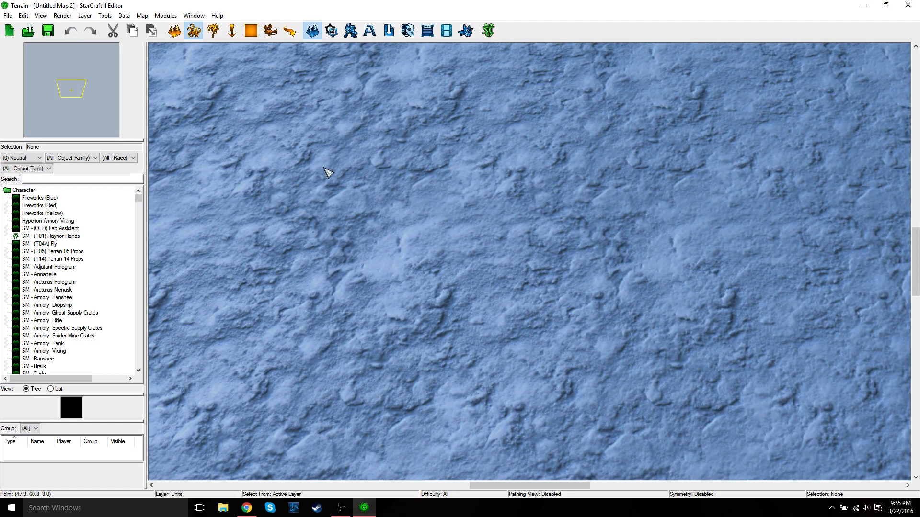
{"action": "mouse_move", "coordinate": [466, 153]}
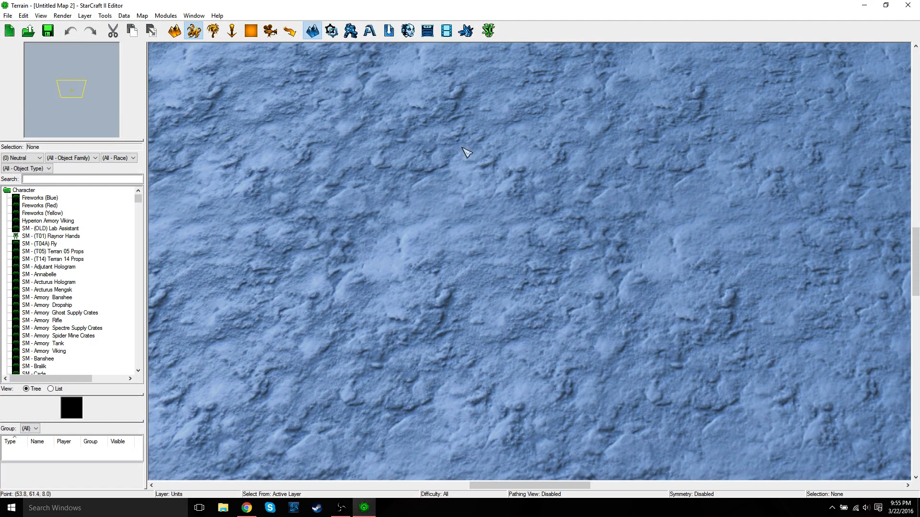
{"action": "mouse_move", "coordinate": [7, 19]}
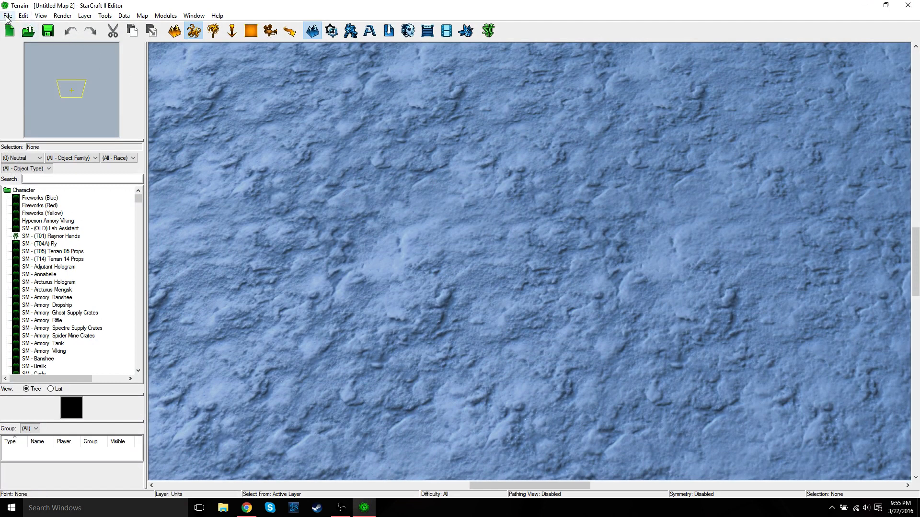
Review the untitled map's dependencies, confirming Swarm (Campaign) is listed, then close them
{"action": "left_click", "coordinate": [8, 16]}
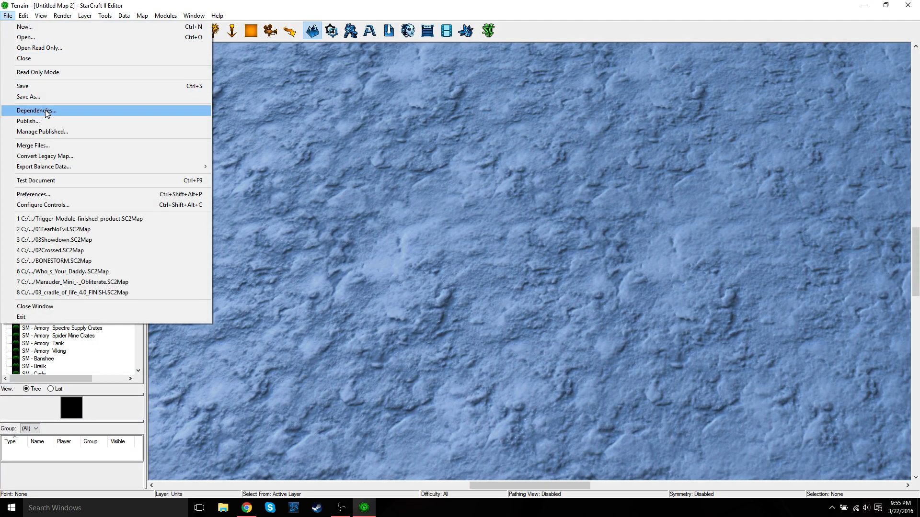
{"action": "left_click", "coordinate": [36, 111]}
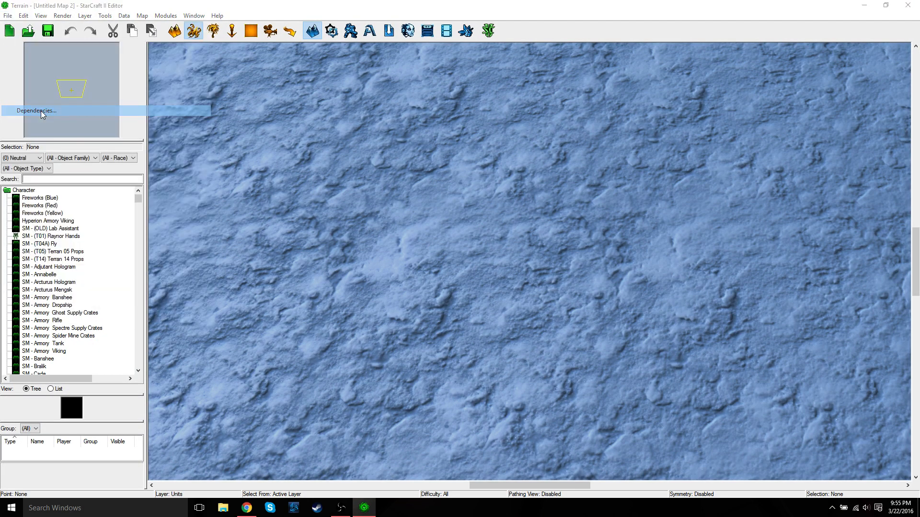
{"action": "left_click", "coordinate": [35, 111]}
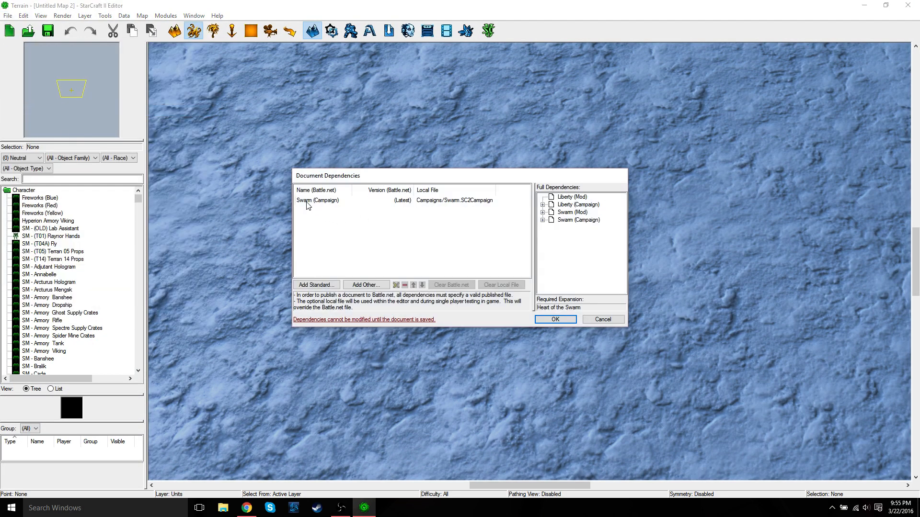
{"action": "mouse_move", "coordinate": [315, 204]}
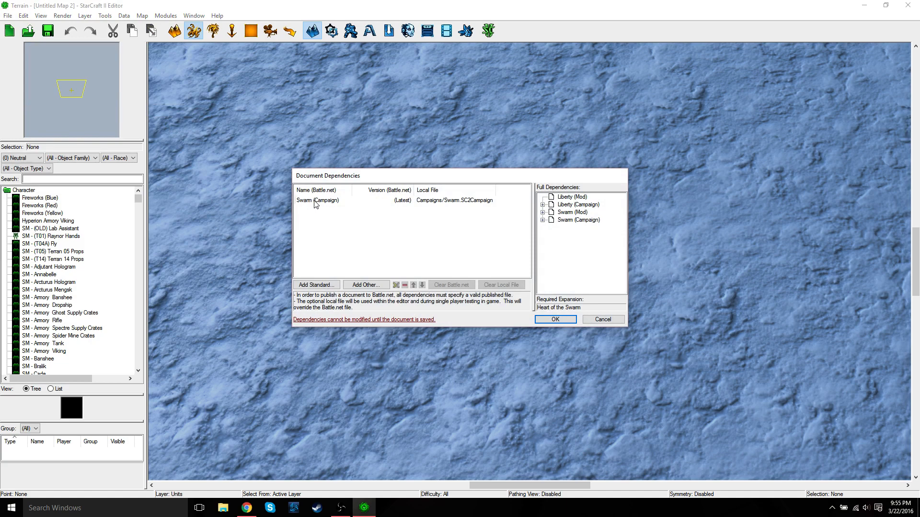
{"action": "left_click", "coordinate": [603, 319]}
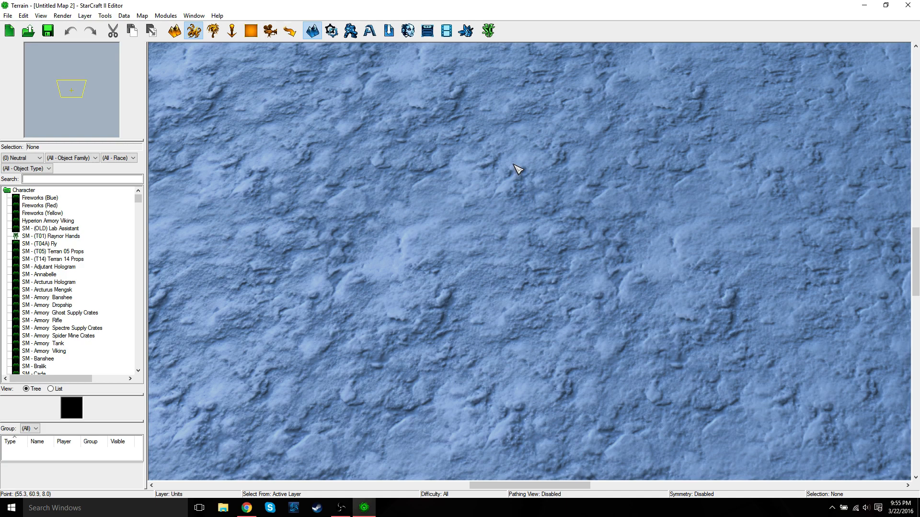
{"action": "mouse_move", "coordinate": [444, 30]}
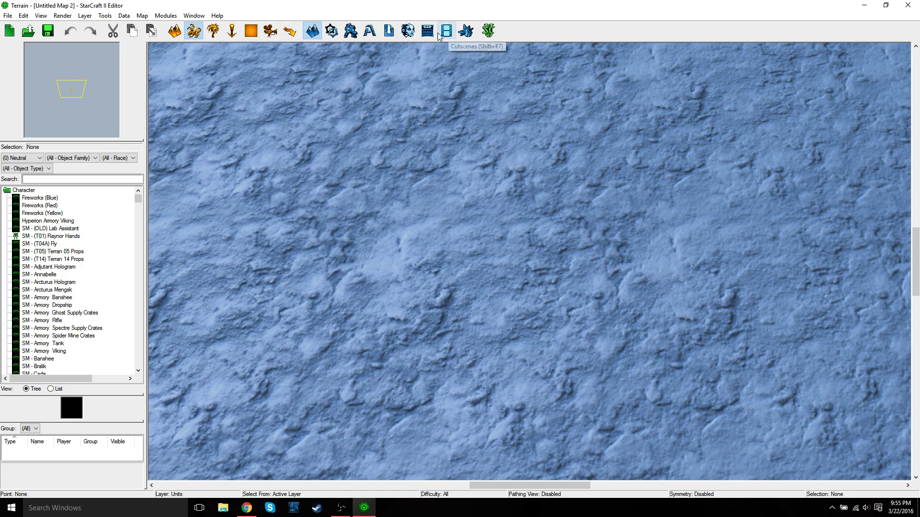
{"action": "mouse_move", "coordinate": [388, 33]}
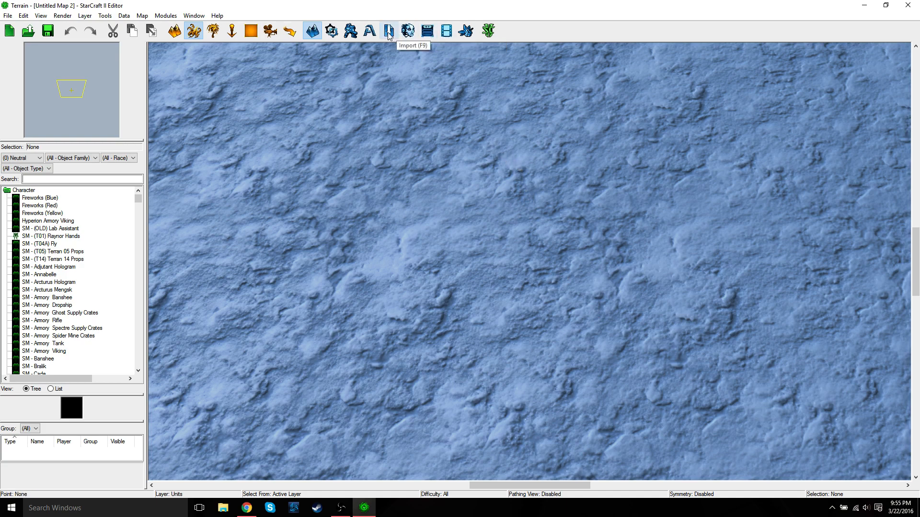
Import the desktop Models and Textures folders with the IceShieldedTower.m3 model and its textures
{"action": "left_click", "coordinate": [389, 31]}
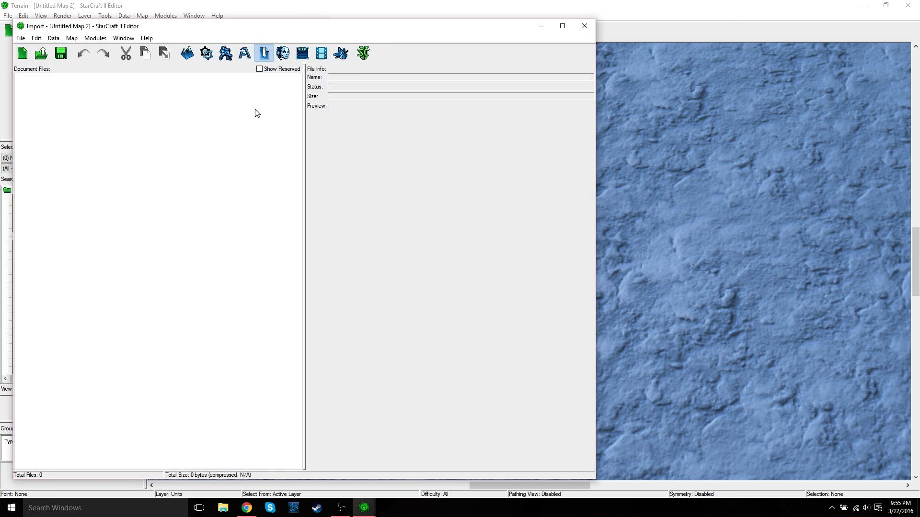
{"action": "mouse_move", "coordinate": [104, 55]}
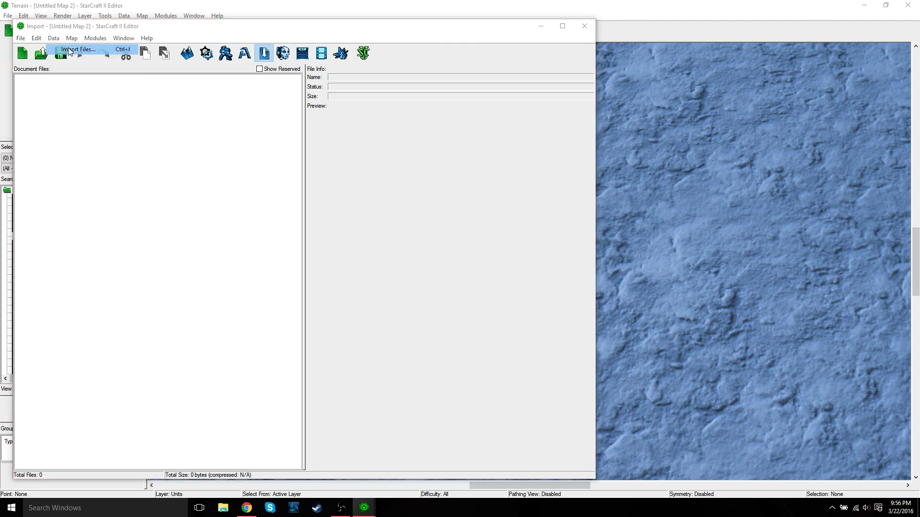
{"action": "left_click", "coordinate": [78, 50]}
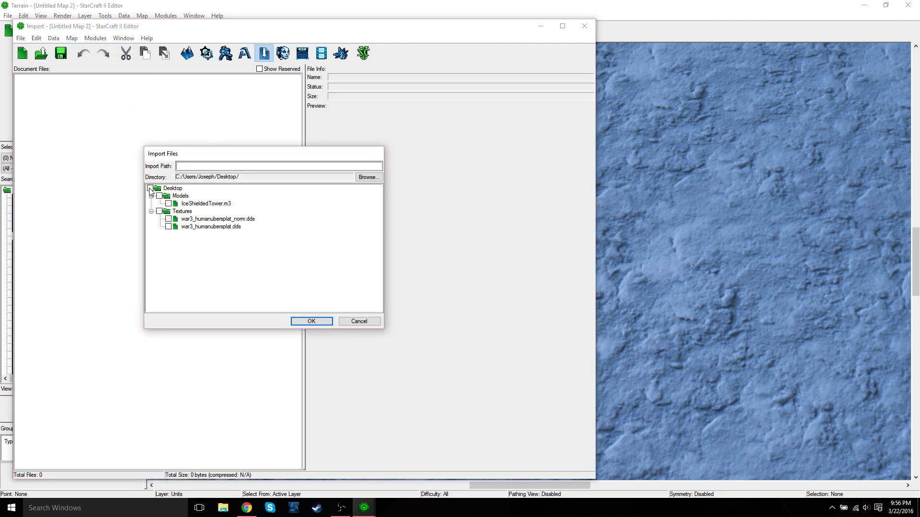
{"action": "left_click", "coordinate": [149, 188]}
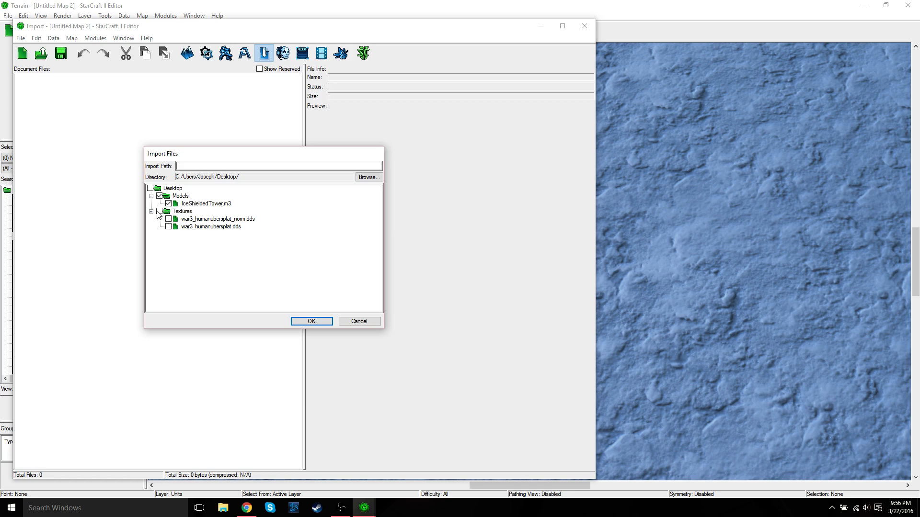
{"action": "left_click", "coordinate": [160, 211]}
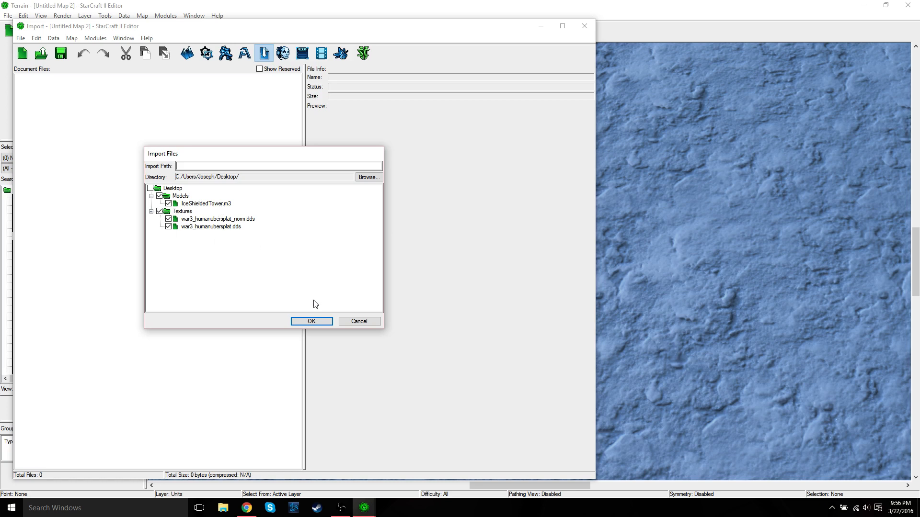
{"action": "left_click", "coordinate": [311, 321]}
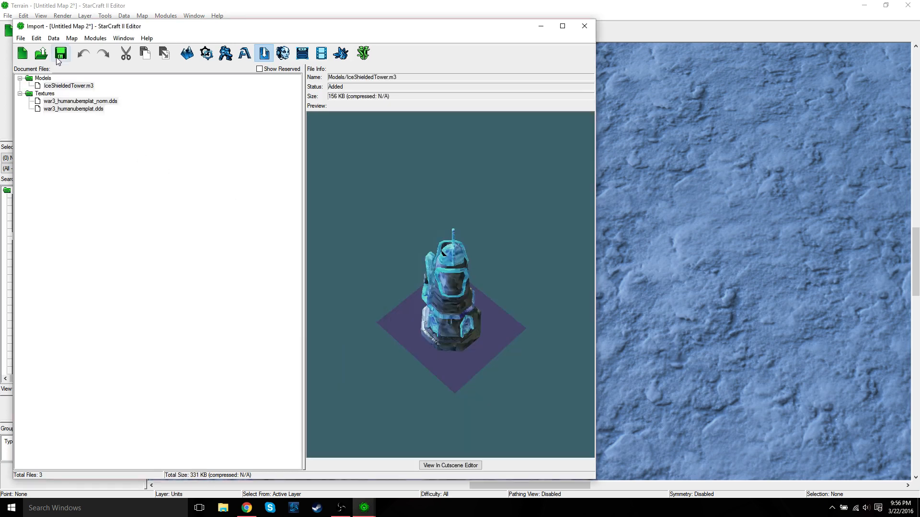
Save the map in FirstMap under the name 'Static Custom Doodad'
{"action": "left_click", "coordinate": [60, 53]}
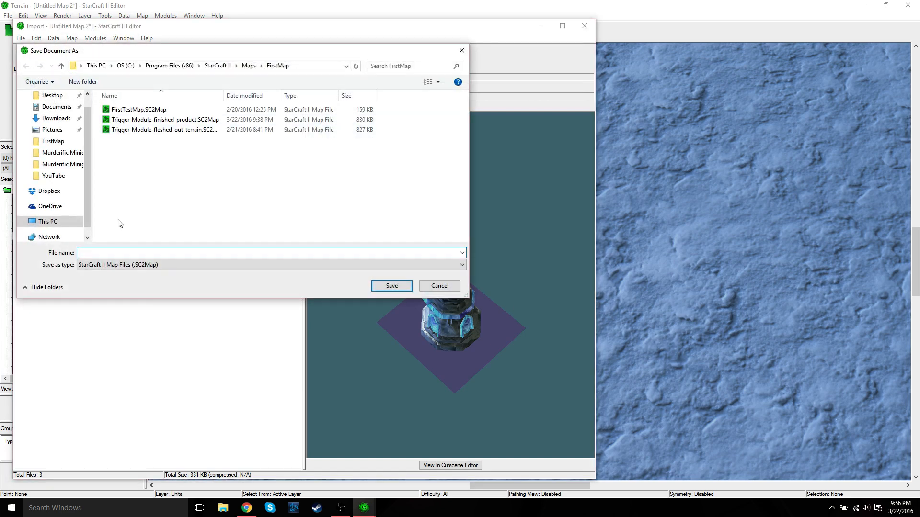
{"action": "left_click", "coordinate": [270, 252]}
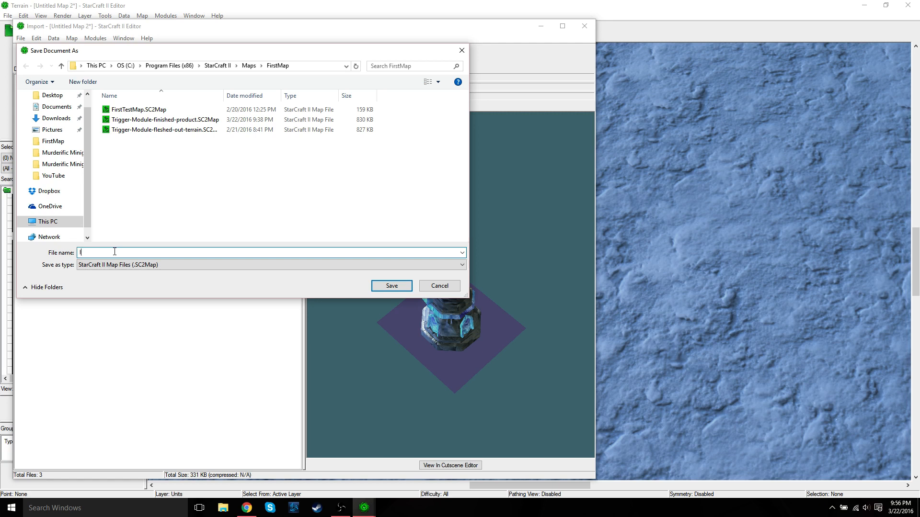
{"action": "type", "text": "Static C"}
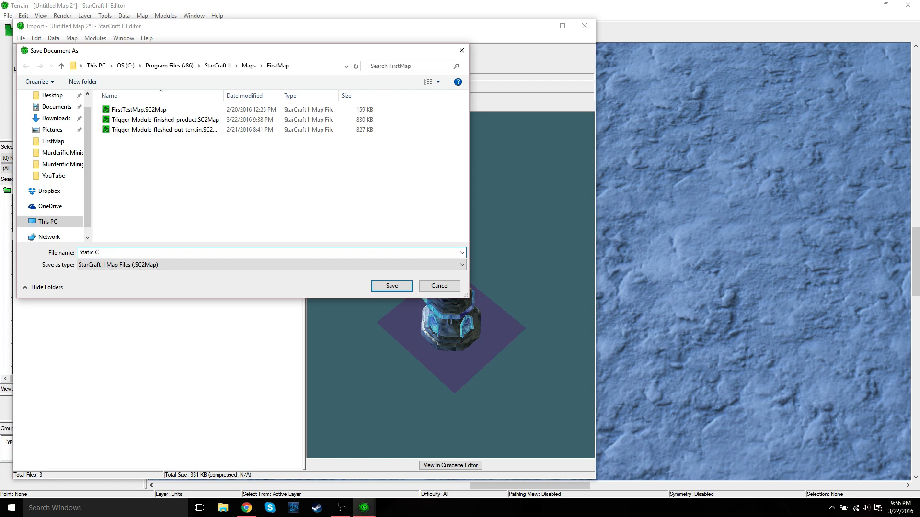
{"action": "type", "text": "ustom Dood"}
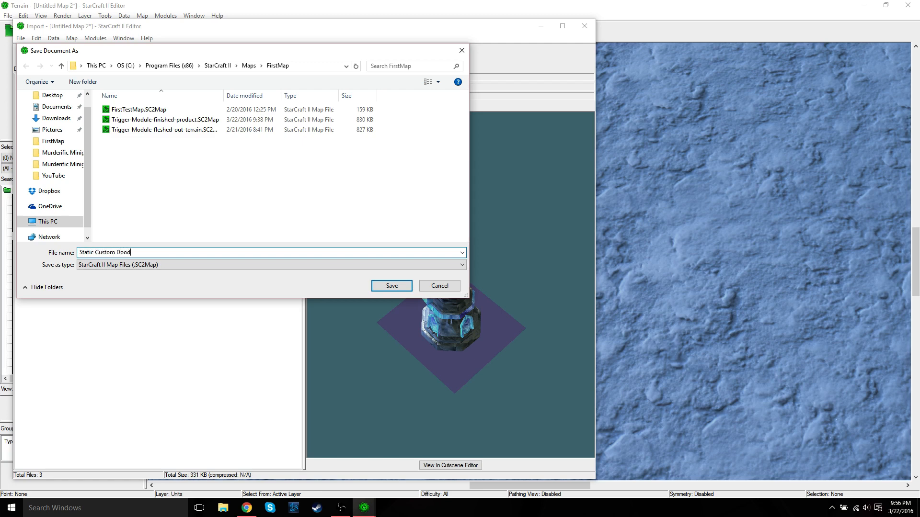
{"action": "type", "text": "ad"}
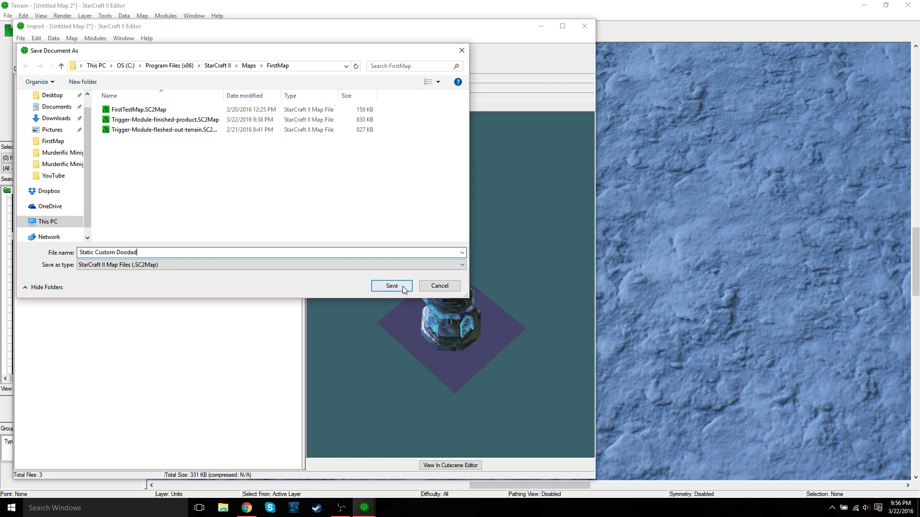
{"action": "left_click", "coordinate": [390, 285]}
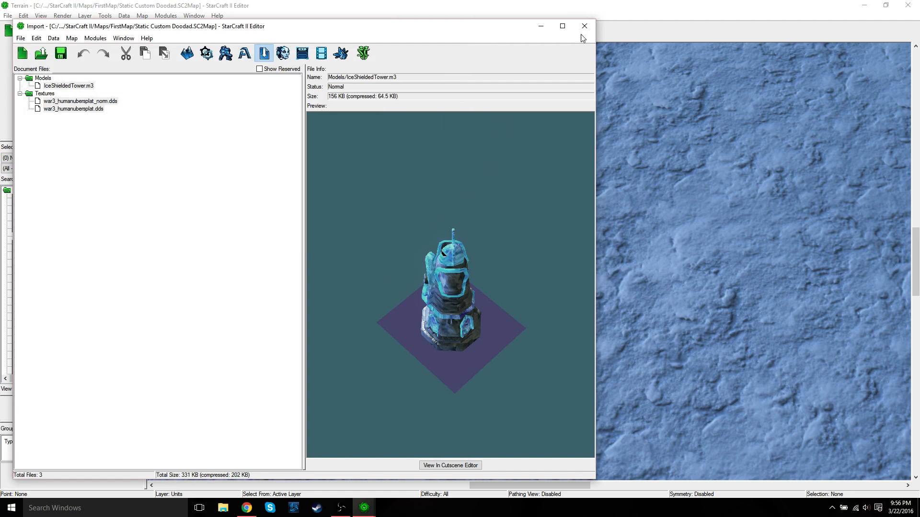
Close the Import window to return to the snowy terrain view
{"action": "left_click", "coordinate": [583, 26]}
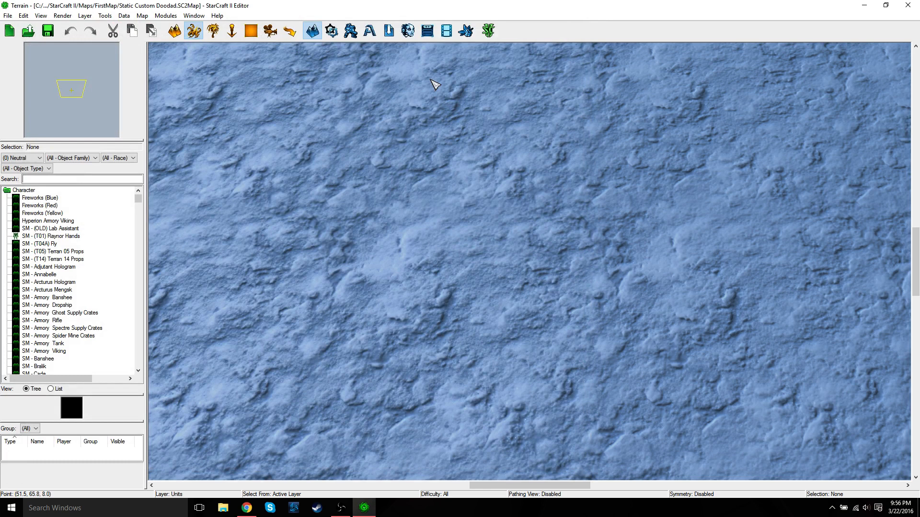
{"action": "mouse_move", "coordinate": [405, 68]}
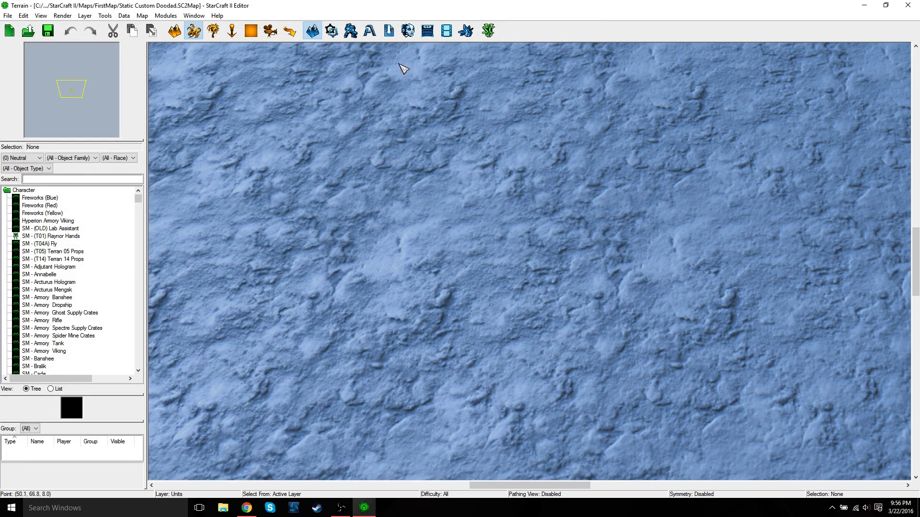
{"action": "mouse_move", "coordinate": [419, 203]}
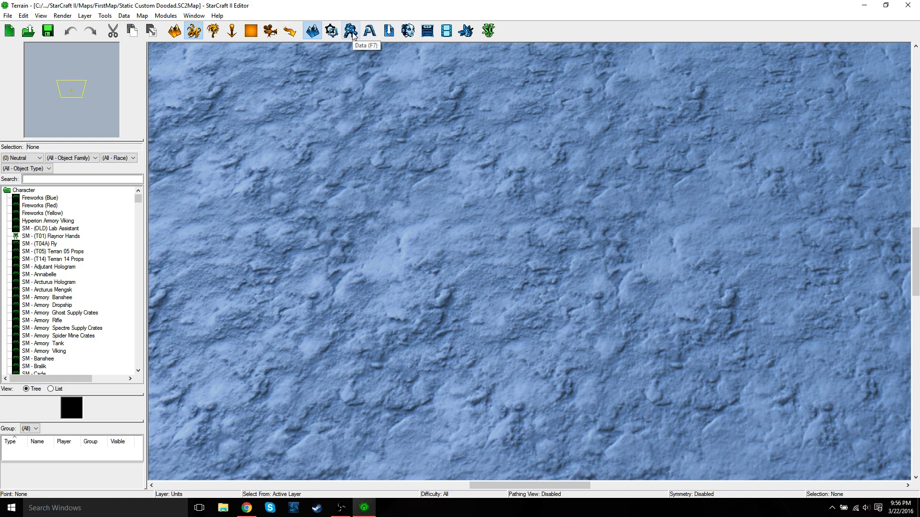
In the Data Editor, add a Models tab and begin a new model entry
{"action": "left_click", "coordinate": [352, 30]}
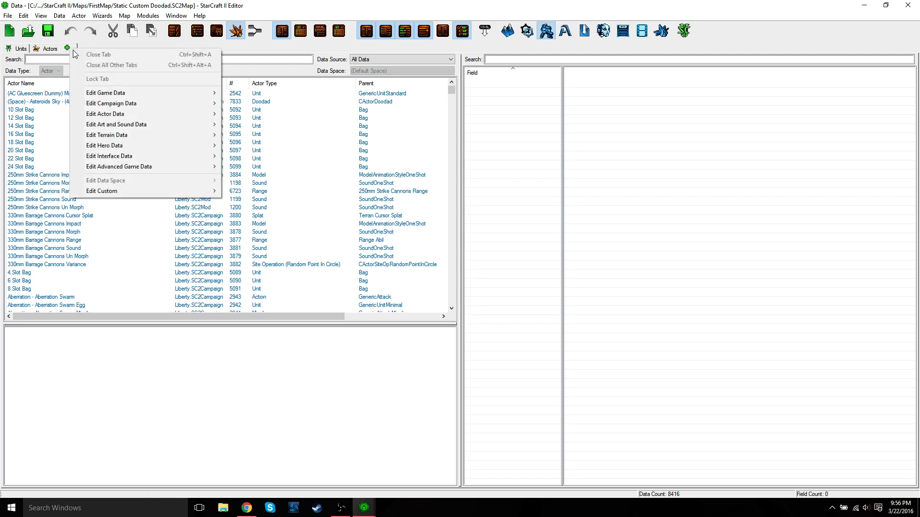
{"action": "mouse_move", "coordinate": [149, 124]}
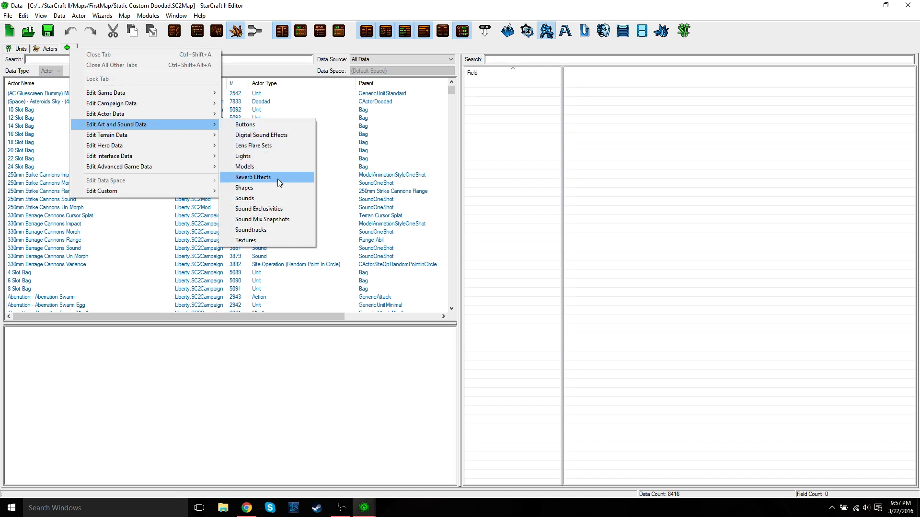
{"action": "left_click", "coordinate": [245, 167]}
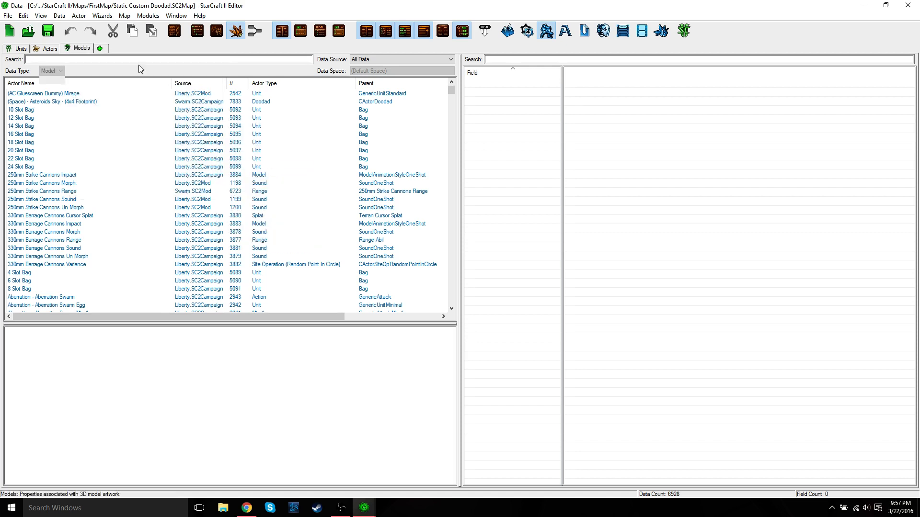
{"action": "left_click", "coordinate": [82, 48]}
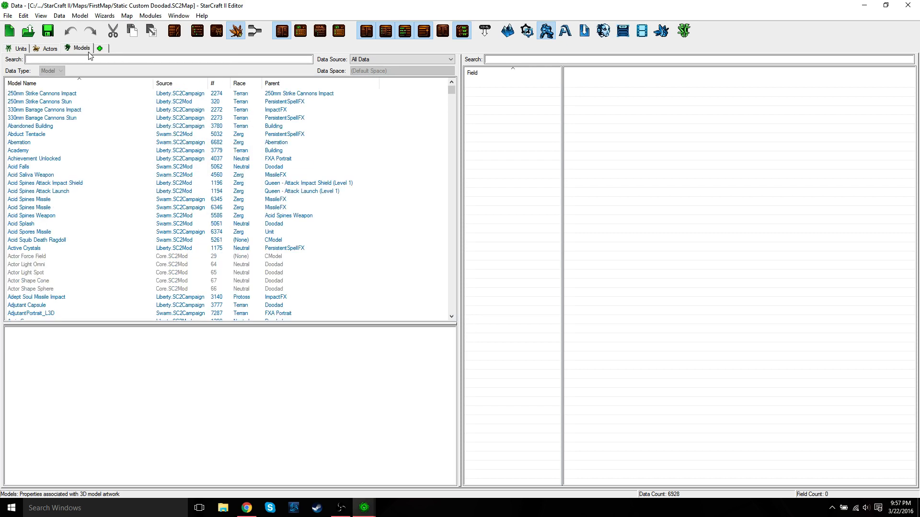
{"action": "left_click", "coordinate": [39, 102]}
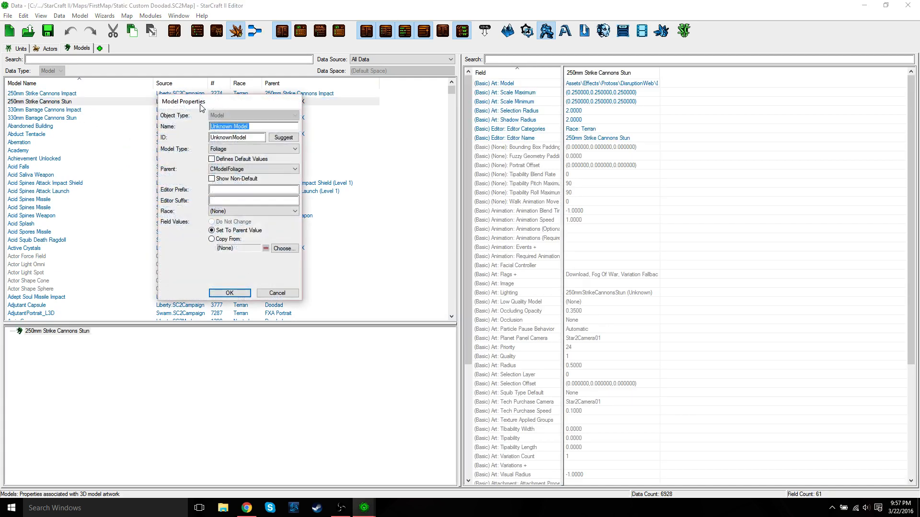
{"action": "mouse_move", "coordinate": [227, 114]}
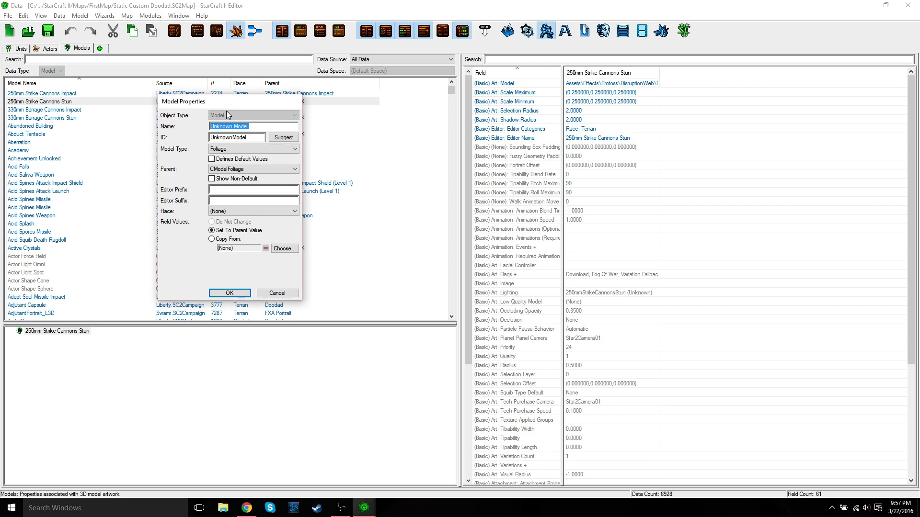
Create model 'Ice Model' with ID IceModel, Generic type, Doodad parent and Neutral race
{"action": "type", "text": "Ice M"}
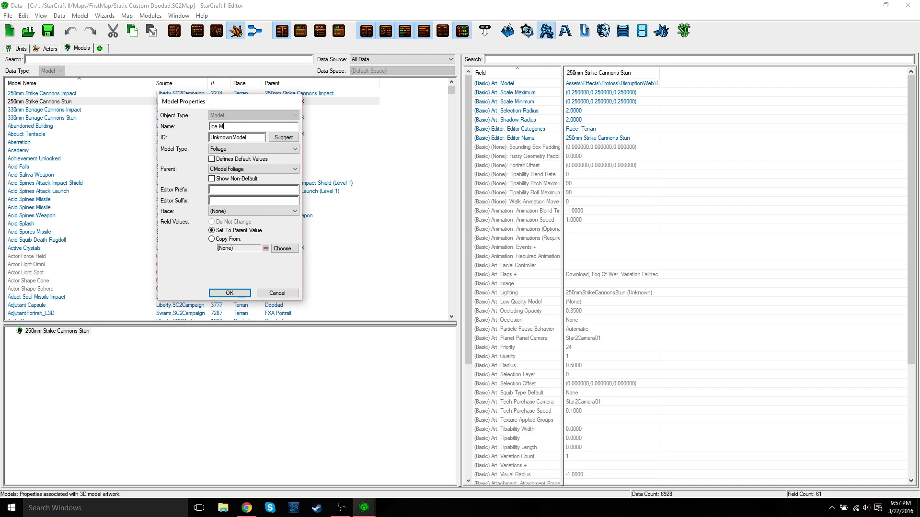
{"action": "type", "text": "odel"}
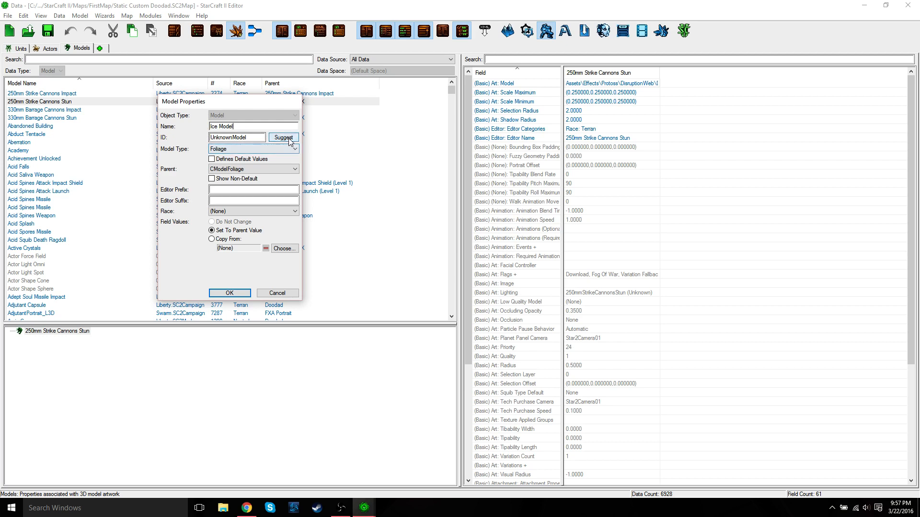
{"action": "left_click", "coordinate": [295, 148]}
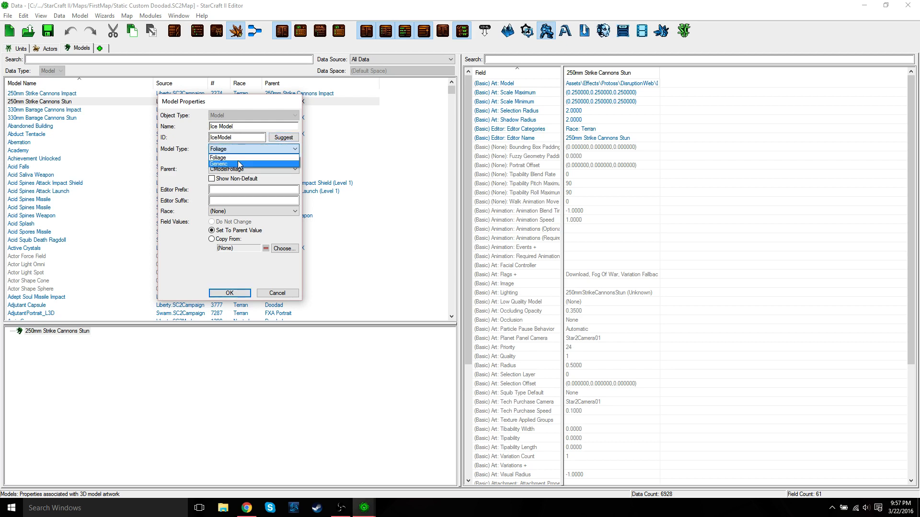
{"action": "left_click", "coordinate": [235, 164]}
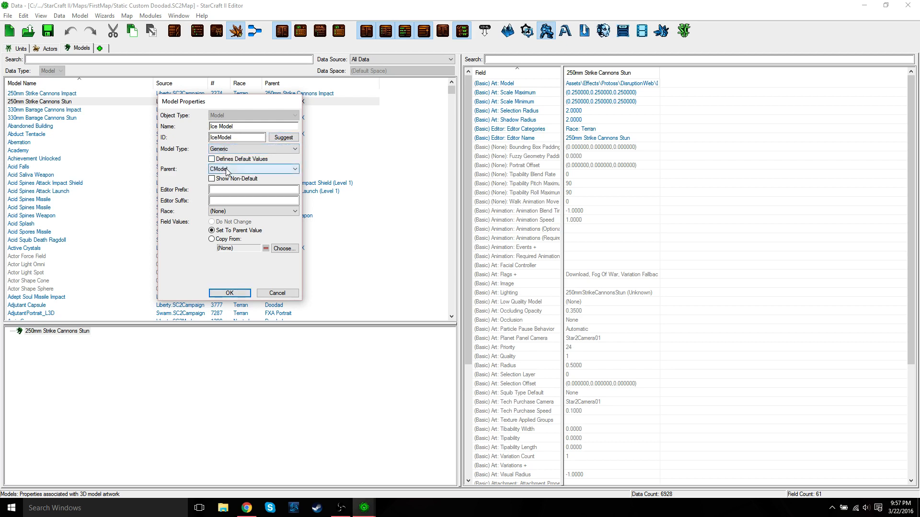
{"action": "left_click", "coordinate": [253, 169]}
{"action": "type", "text": "Doodad"}
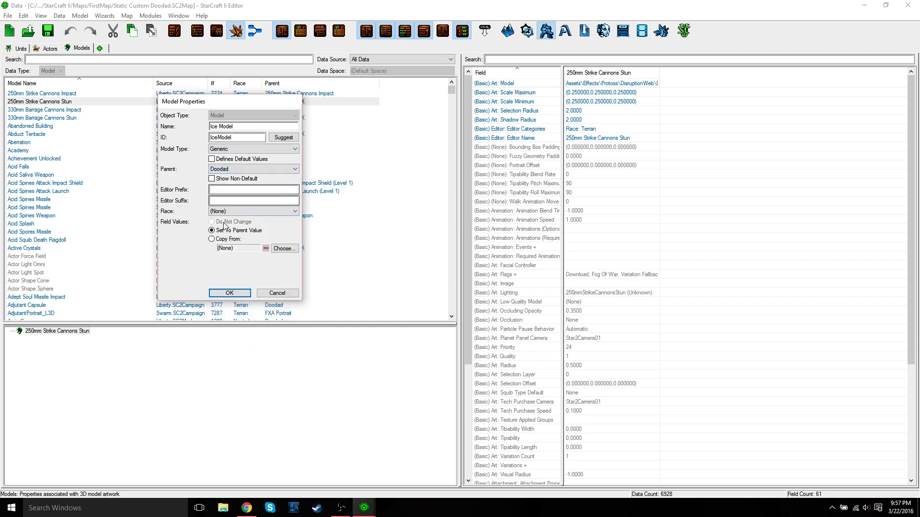
{"action": "left_click", "coordinate": [296, 211]}
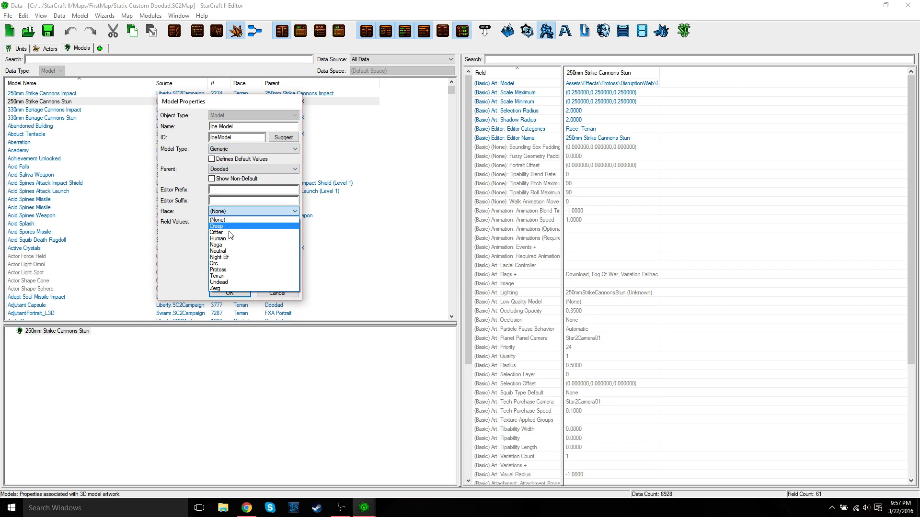
{"action": "left_click", "coordinate": [219, 245]}
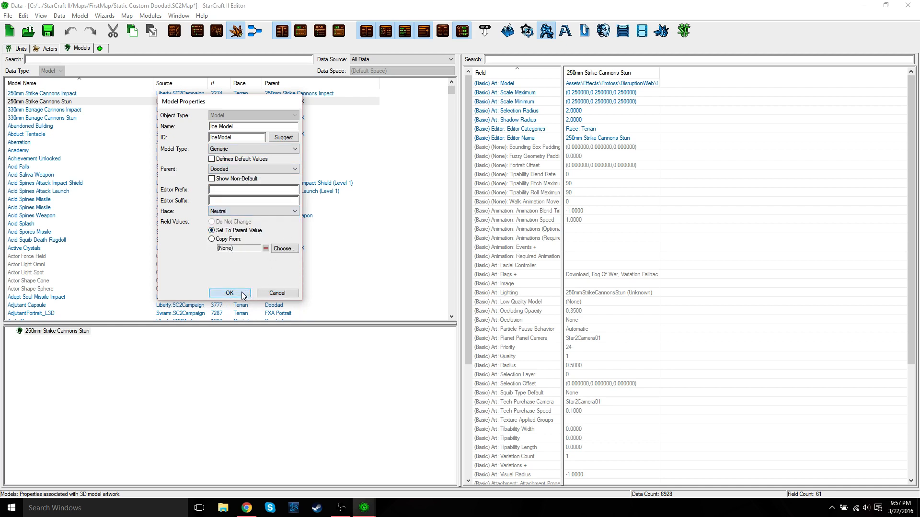
{"action": "left_click", "coordinate": [228, 293]}
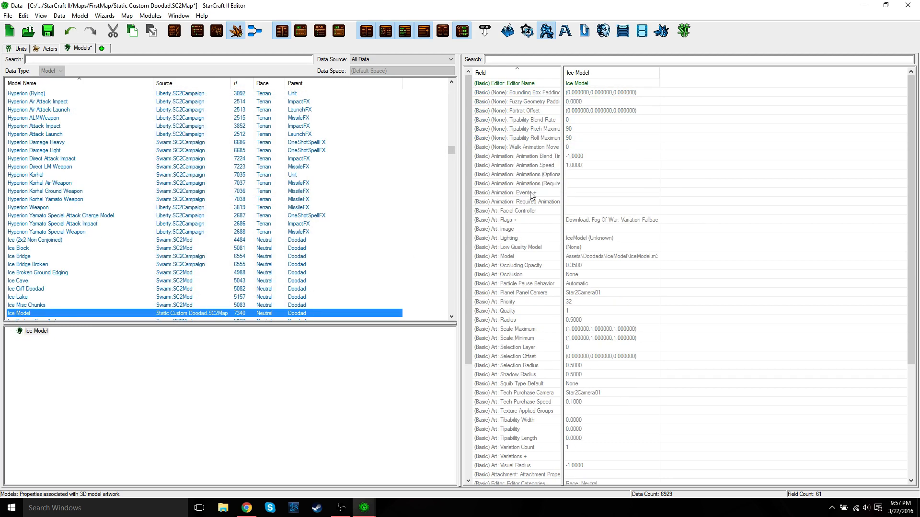
{"action": "mouse_move", "coordinate": [519, 193]}
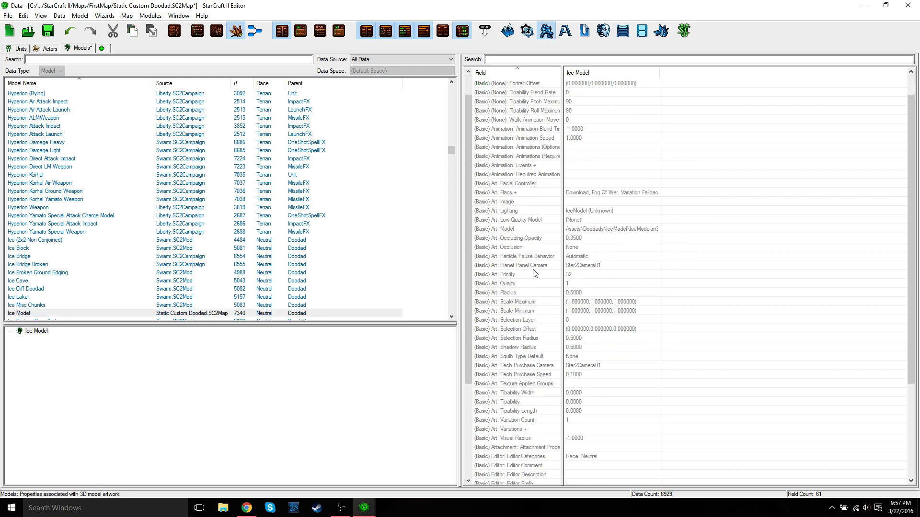
{"action": "mouse_move", "coordinate": [532, 283]}
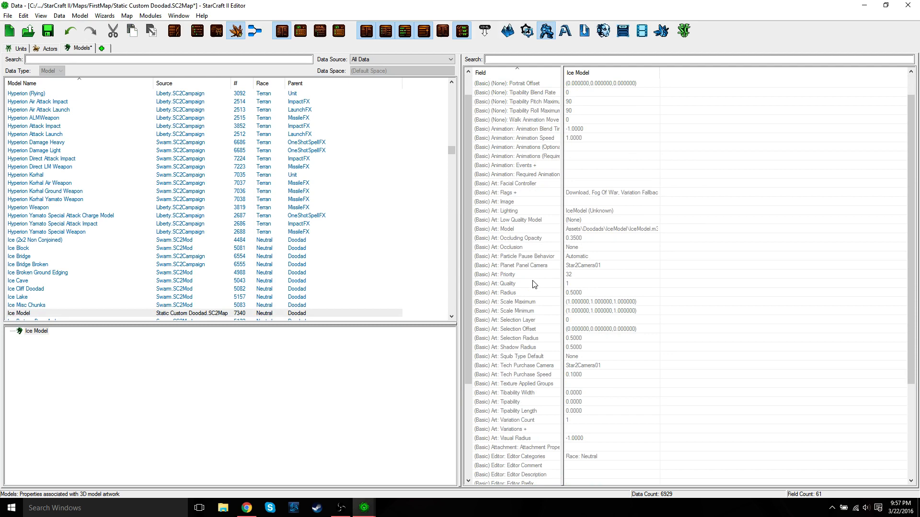
{"action": "mouse_move", "coordinate": [500, 230]}
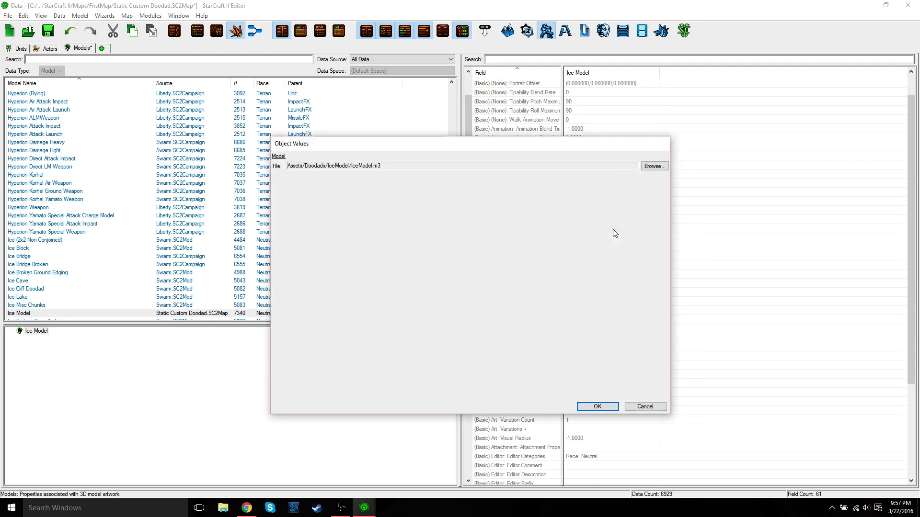
Point Ice Model's model file at Models/IceShieldedTower.m3 through the Archive Browser
{"action": "left_click", "coordinate": [654, 166]}
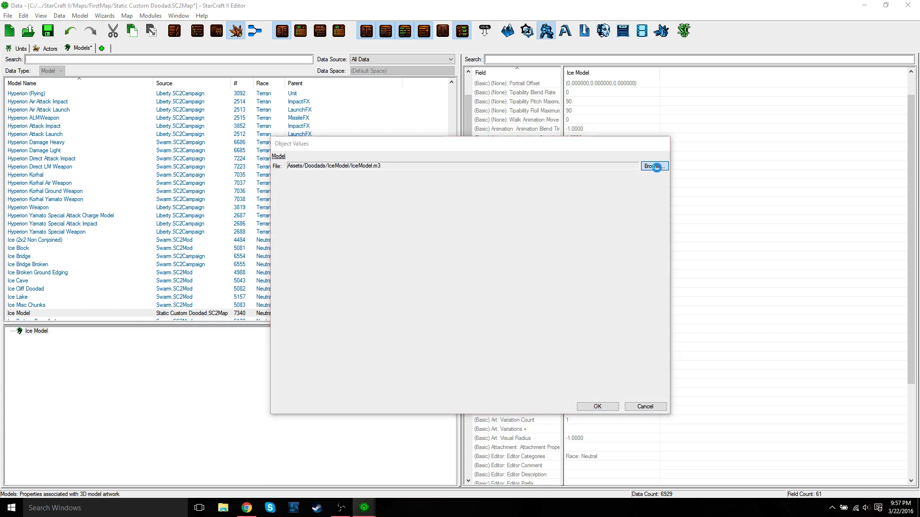
{"action": "left_click", "coordinate": [654, 166]}
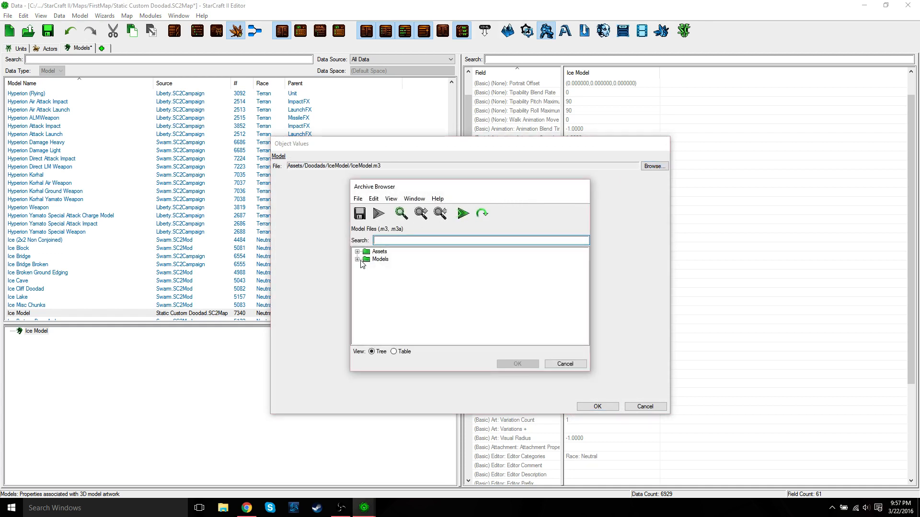
{"action": "left_click", "coordinate": [356, 259]}
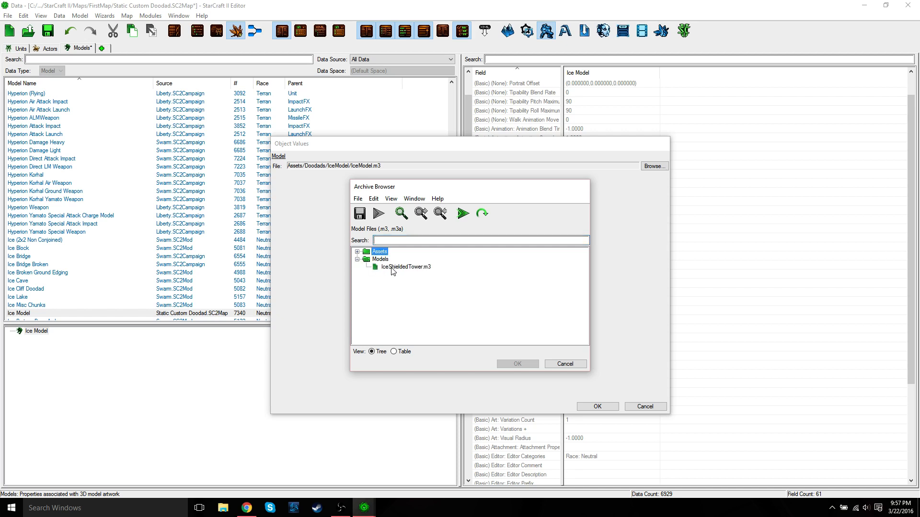
{"action": "left_click", "coordinate": [406, 266]}
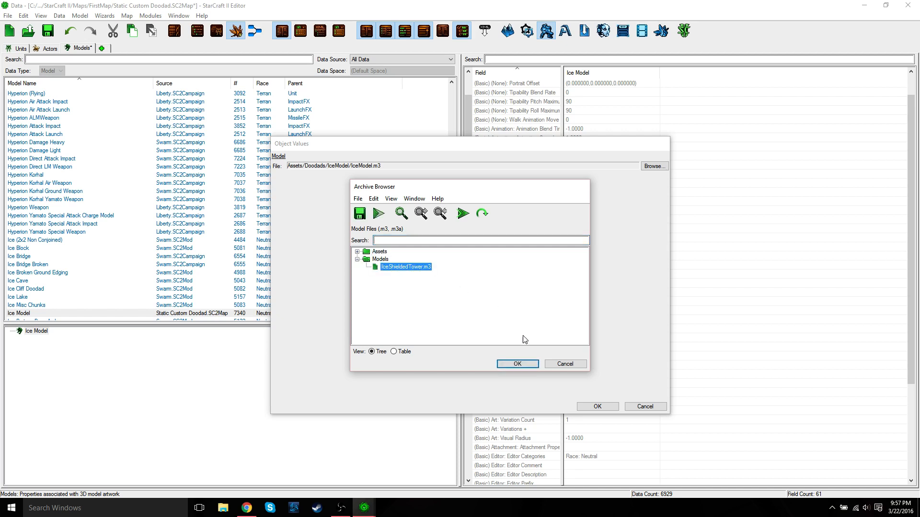
{"action": "mouse_move", "coordinate": [517, 364]}
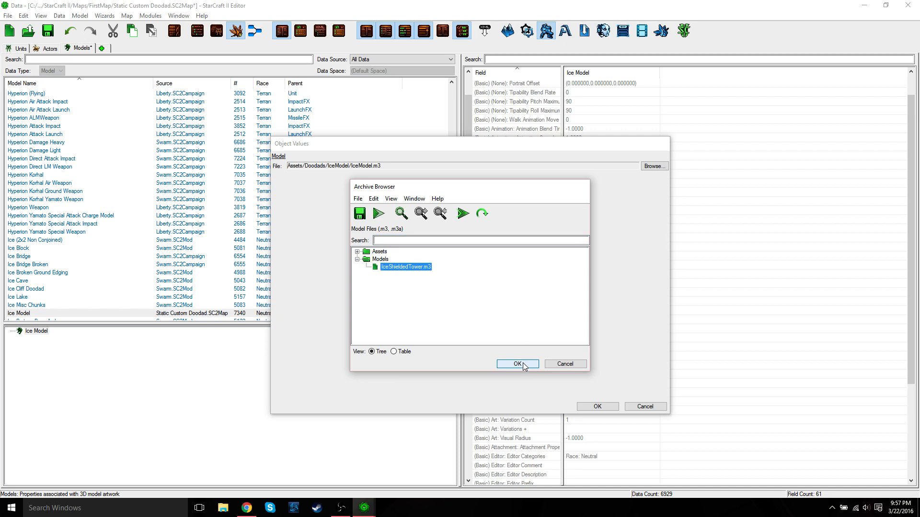
{"action": "left_click", "coordinate": [517, 364]}
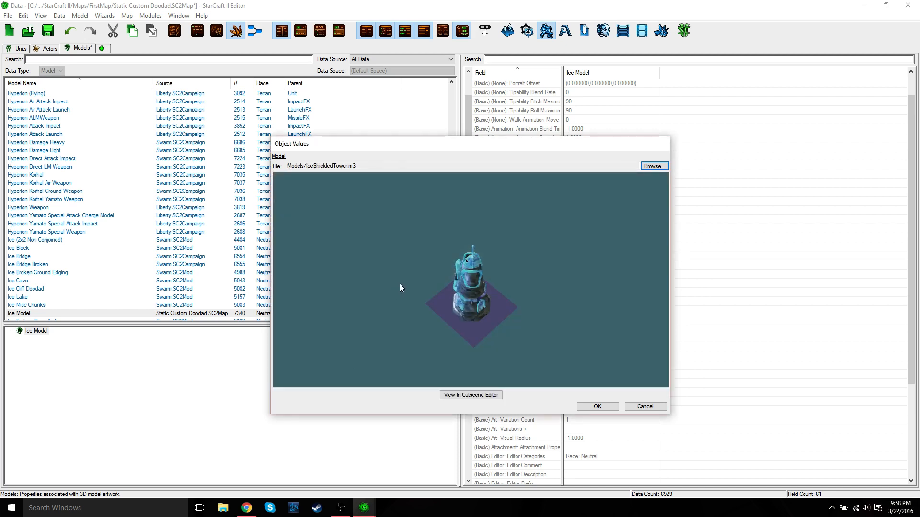
{"action": "mouse_move", "coordinate": [597, 407]}
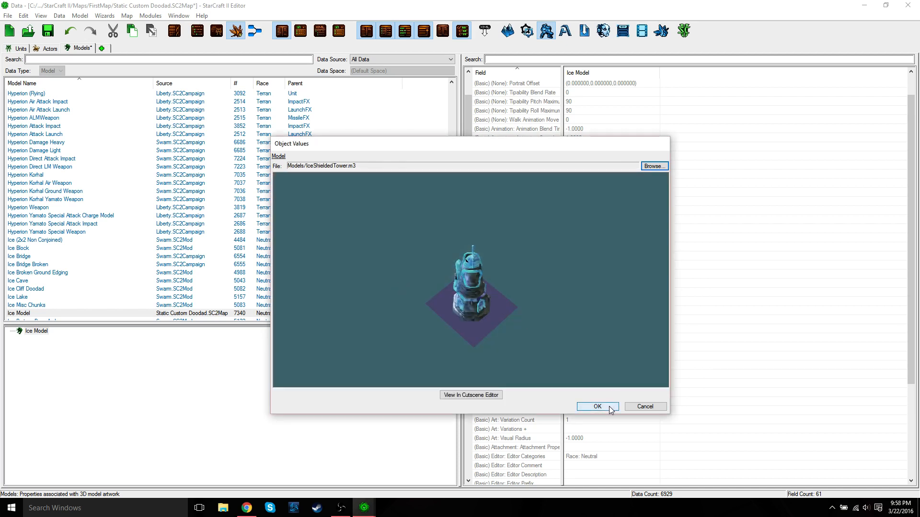
{"action": "left_click", "coordinate": [596, 406]}
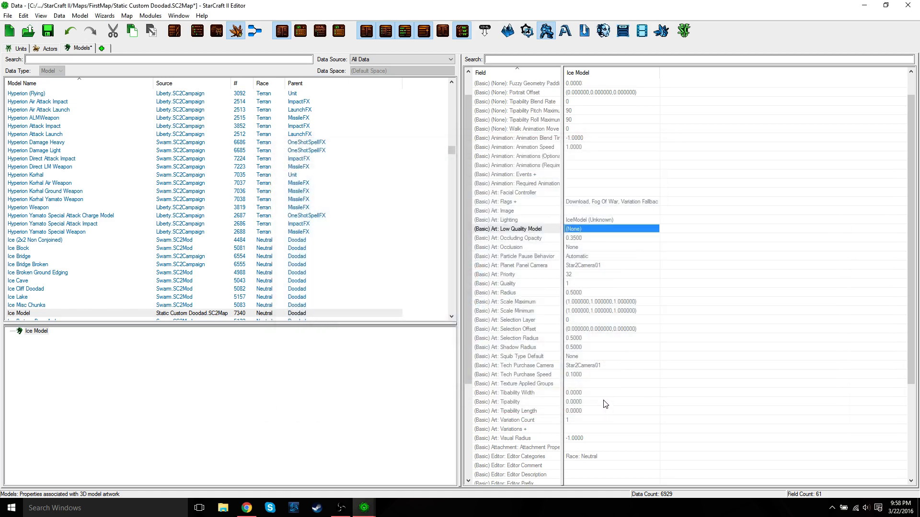
Save the map changes and move the Data Editor to the Actors tab
{"action": "scroll", "scroll_direction": "up", "scroll_amount": 3}
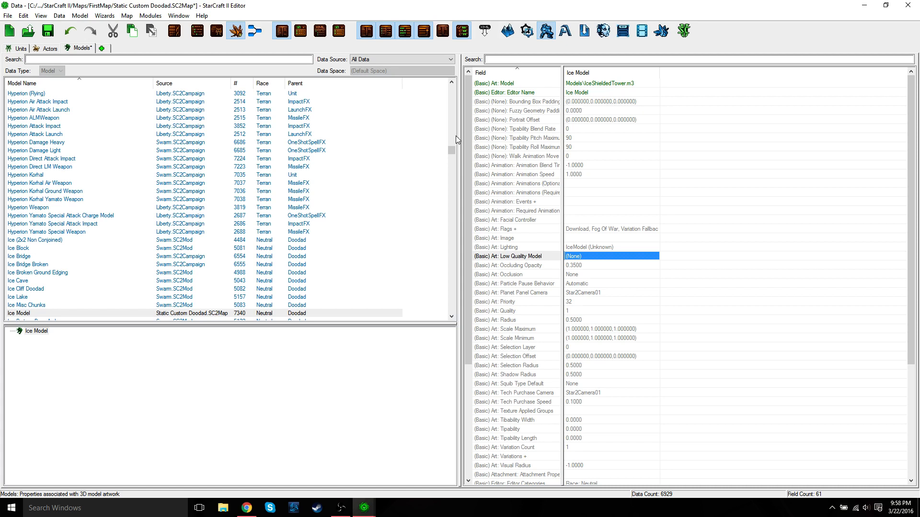
{"action": "mouse_move", "coordinate": [57, 24]}
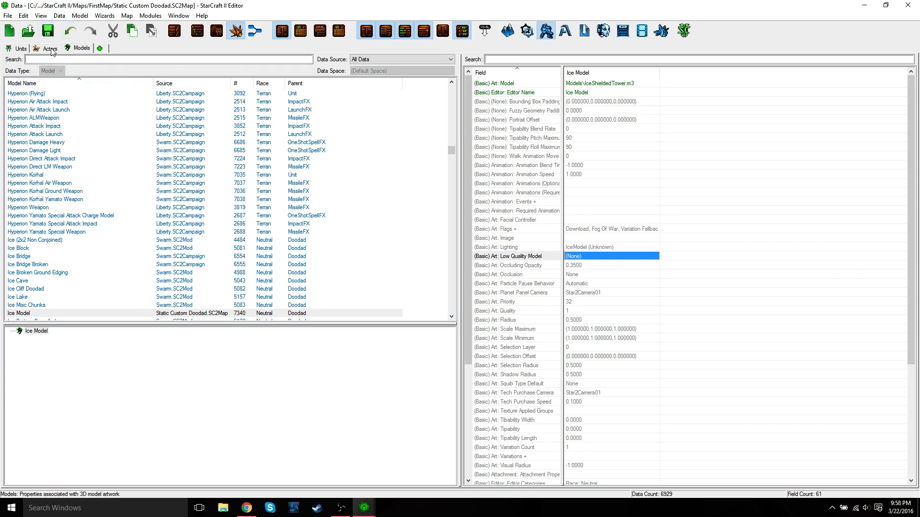
{"action": "left_click", "coordinate": [47, 47]}
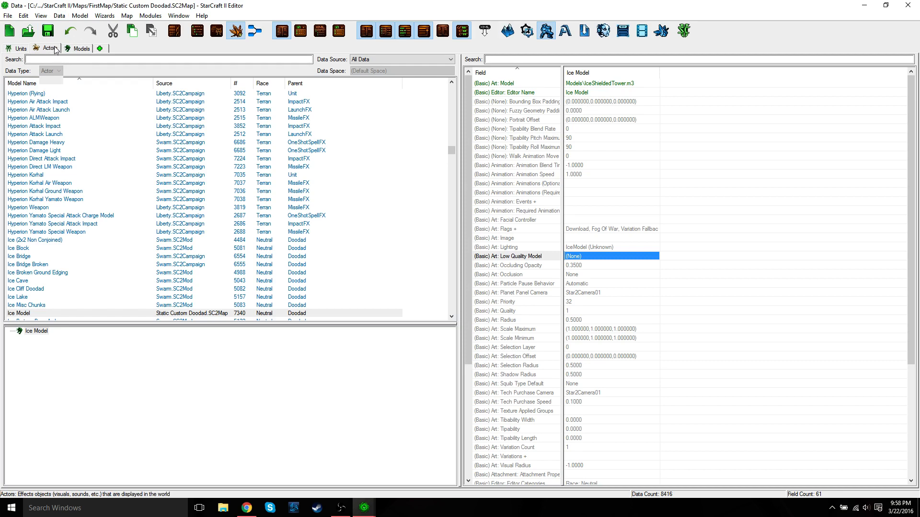
Add actor 'Ice Model' with ID IceModel, actor type Doodad and doodad type Environment
{"action": "left_click", "coordinate": [51, 49]}
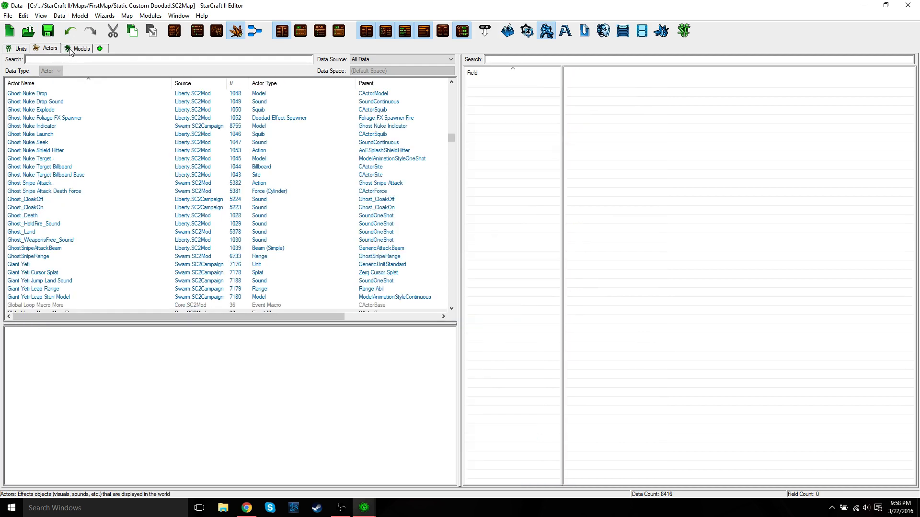
{"action": "left_click", "coordinate": [82, 47]}
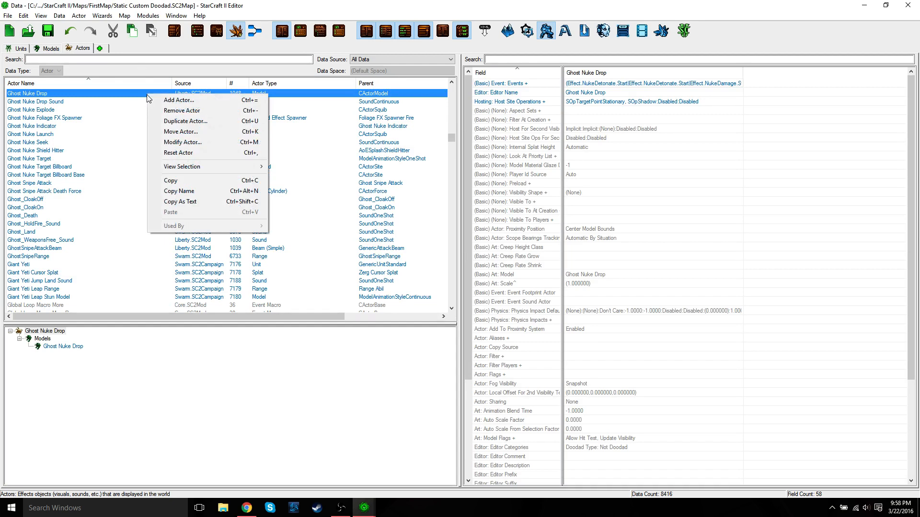
{"action": "left_click", "coordinate": [178, 99]}
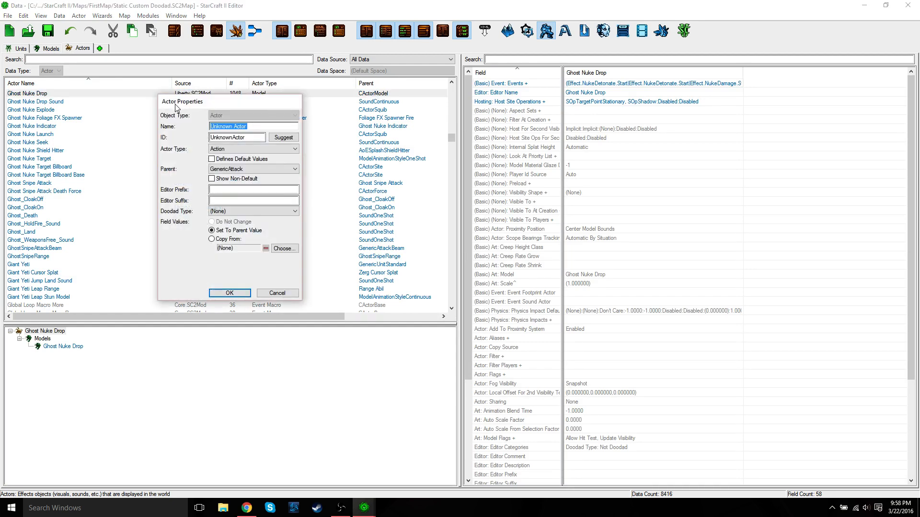
{"action": "mouse_move", "coordinate": [184, 113]}
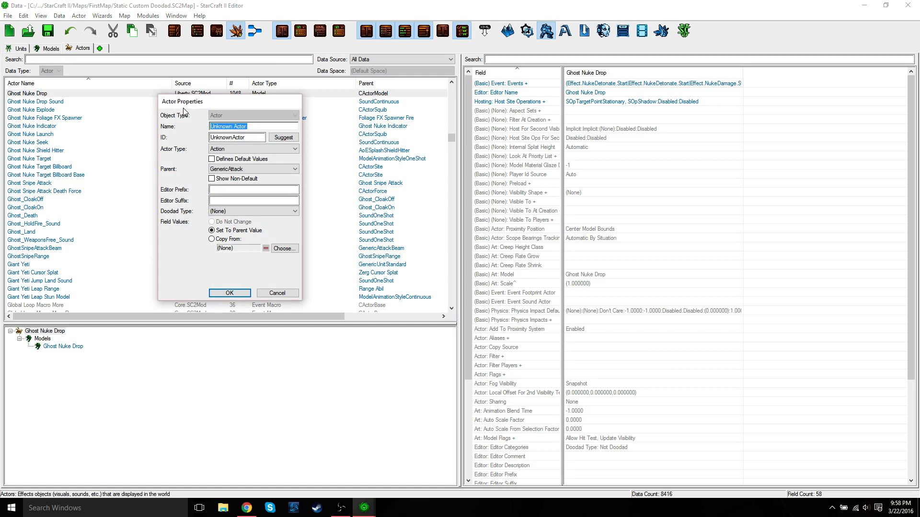
{"action": "type", "text": "Ice Model"}
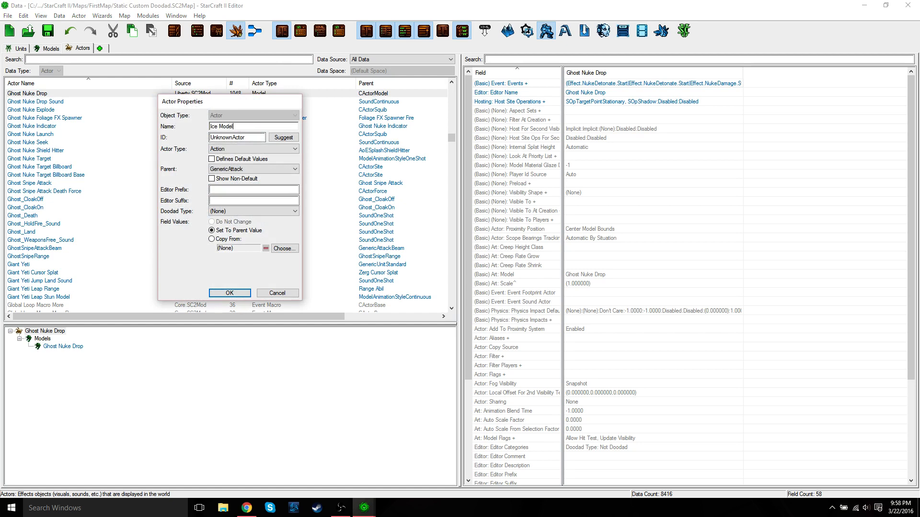
{"action": "left_click", "coordinate": [283, 137]}
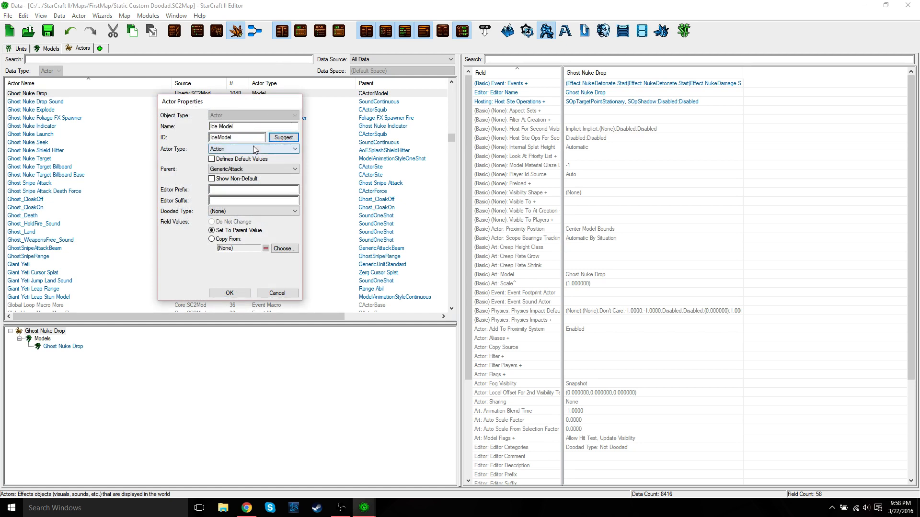
{"action": "left_click", "coordinate": [294, 149]}
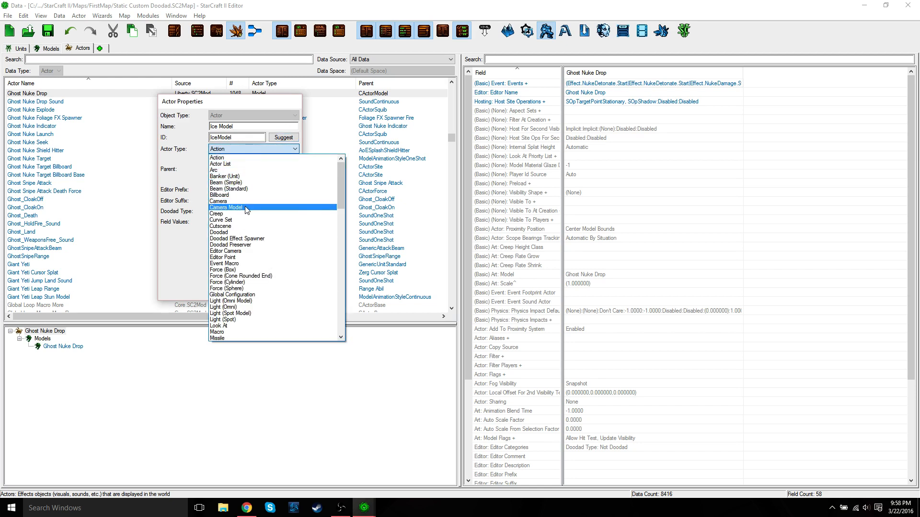
{"action": "left_click", "coordinate": [219, 232]}
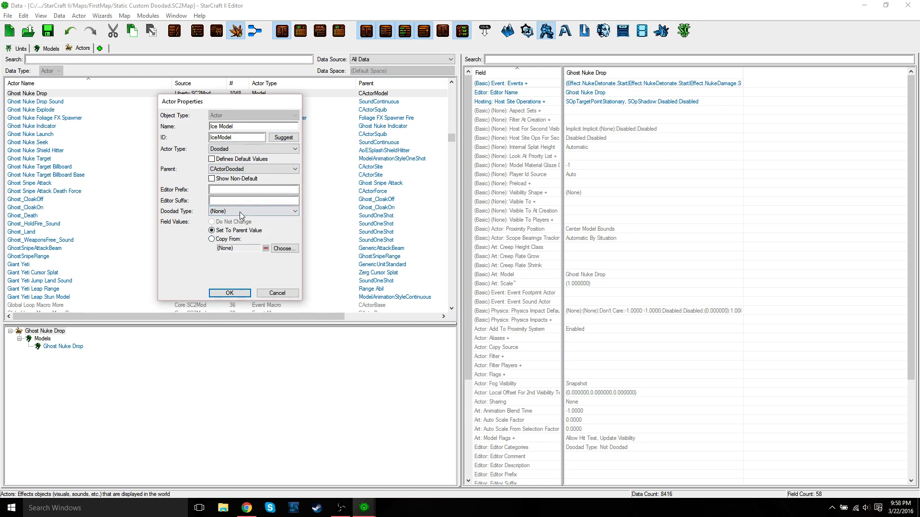
{"action": "left_click", "coordinate": [253, 211]}
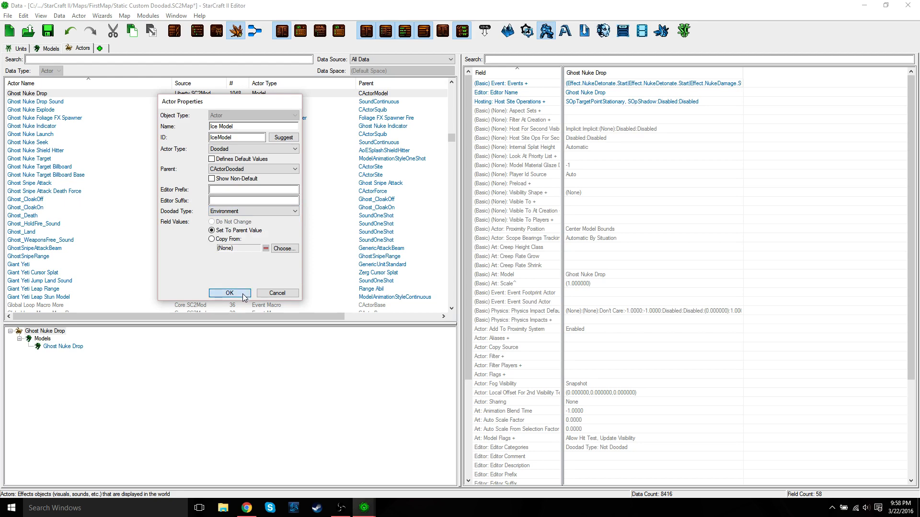
{"action": "left_click", "coordinate": [229, 293]}
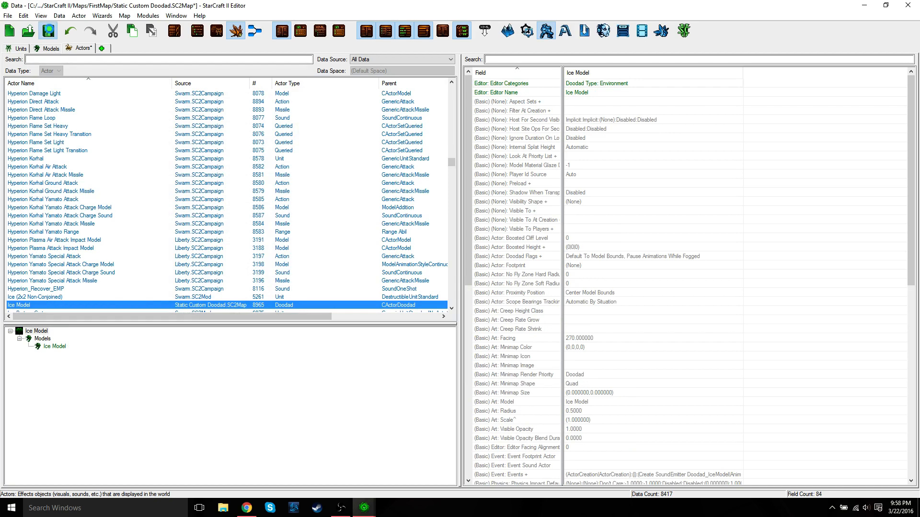
Switch to the Models tab and close the Data editor, returning to the snowy terrain
{"action": "left_click", "coordinate": [50, 48]}
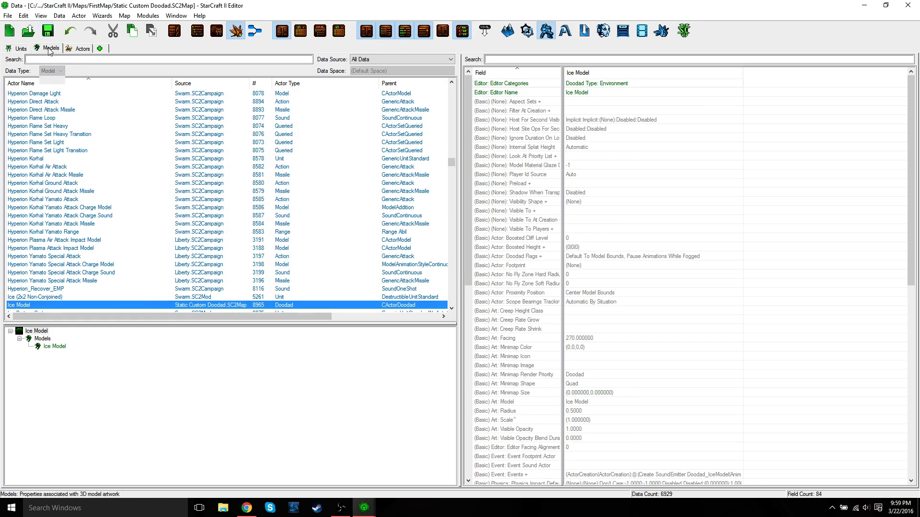
{"action": "left_click", "coordinate": [36, 47]}
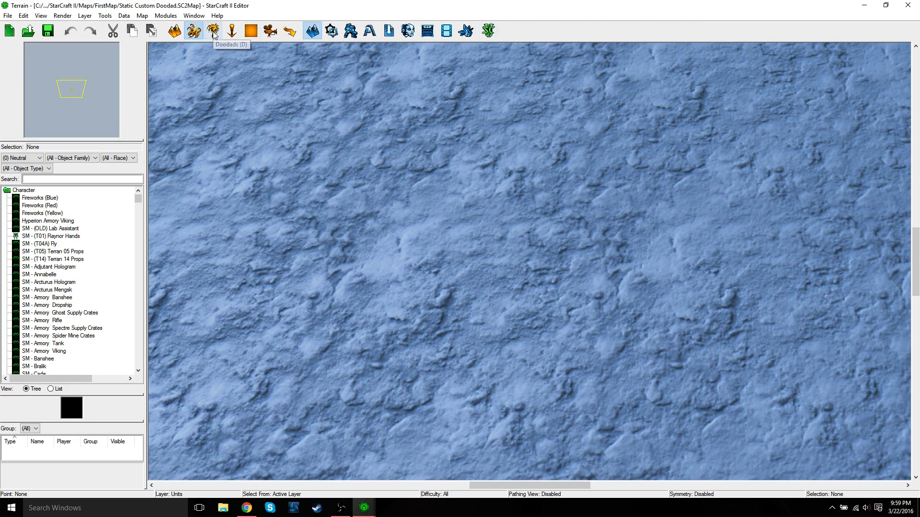
Search the doodad palette for 'ice mod' and place the Ice Model on the snow
{"action": "left_click", "coordinate": [213, 30]}
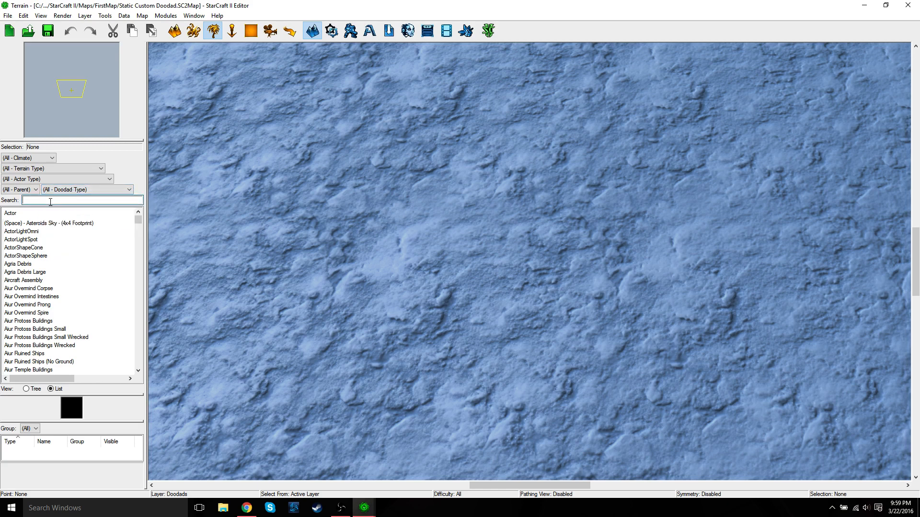
{"action": "type", "text": "ice mod"}
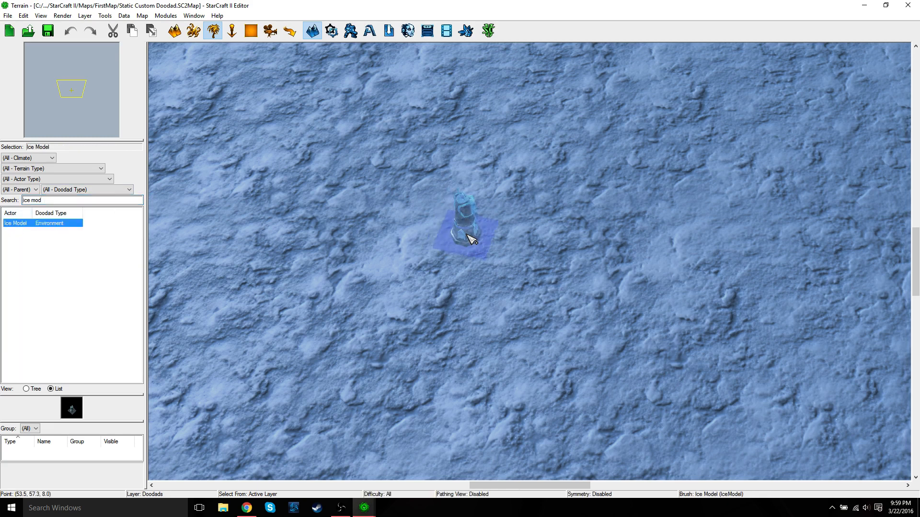
{"action": "left_click", "coordinate": [582, 232]}
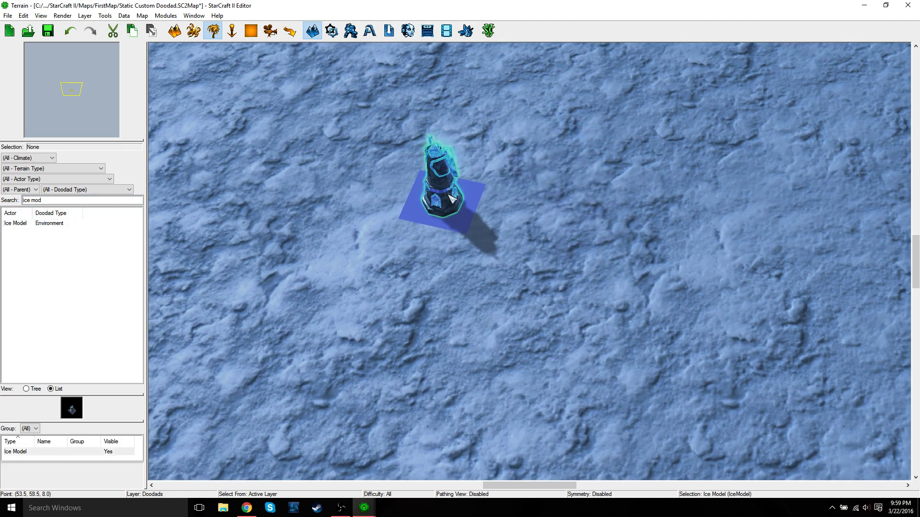
Open the Ice Model's object properties and set its Rotation to 90
{"action": "double_click", "coordinate": [439, 182]}
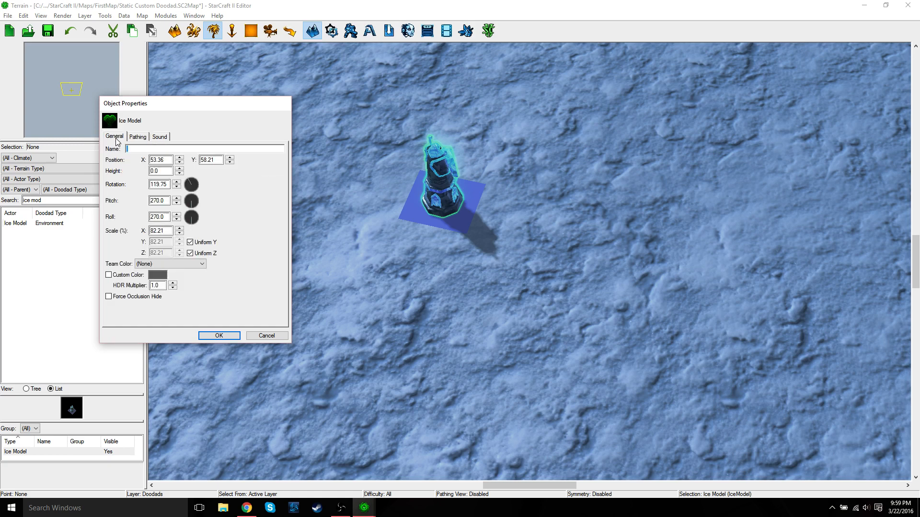
{"action": "mouse_move", "coordinate": [179, 186]}
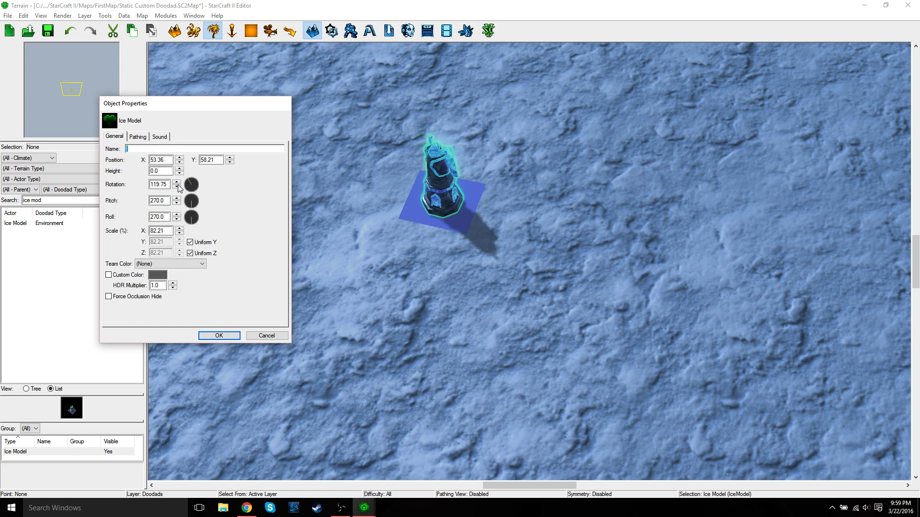
{"action": "left_click", "coordinate": [177, 182]}
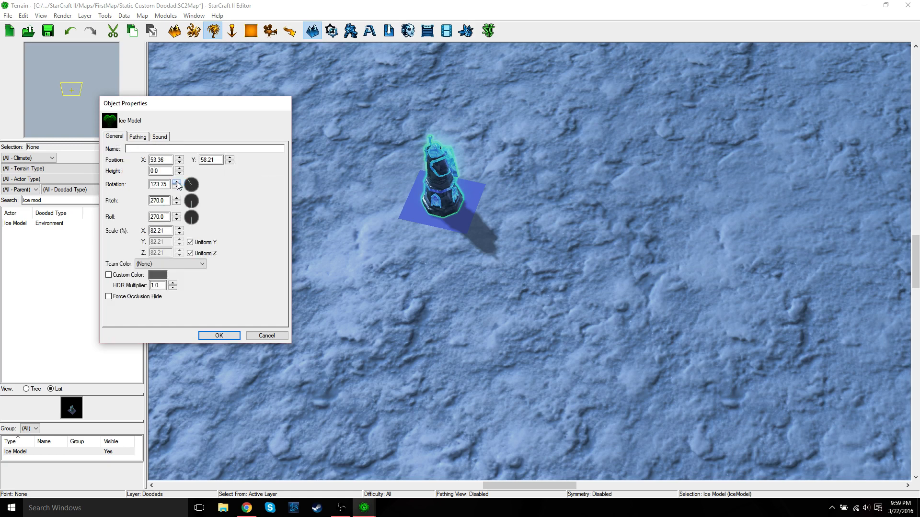
{"action": "left_click", "coordinate": [178, 182]}
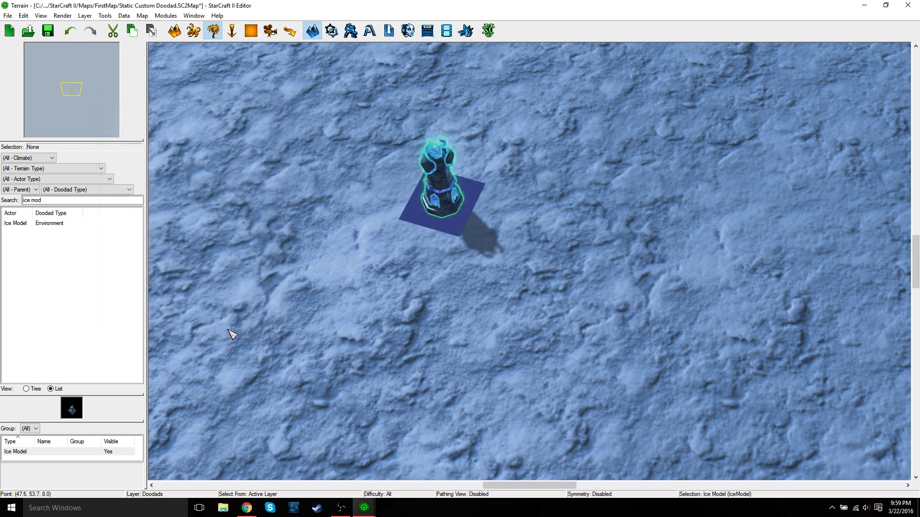
{"action": "mouse_move", "coordinate": [439, 197]}
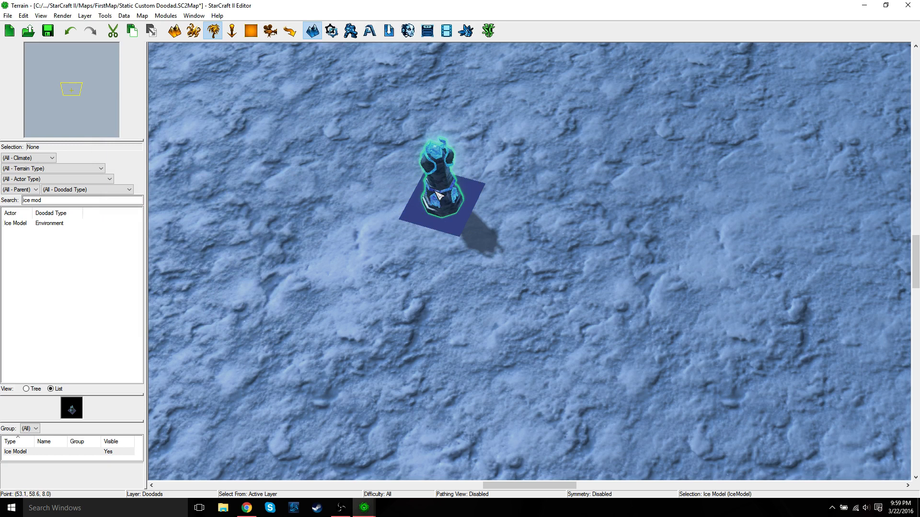
{"action": "double_click", "coordinate": [437, 188]}
{"action": "type", "text": "90"}
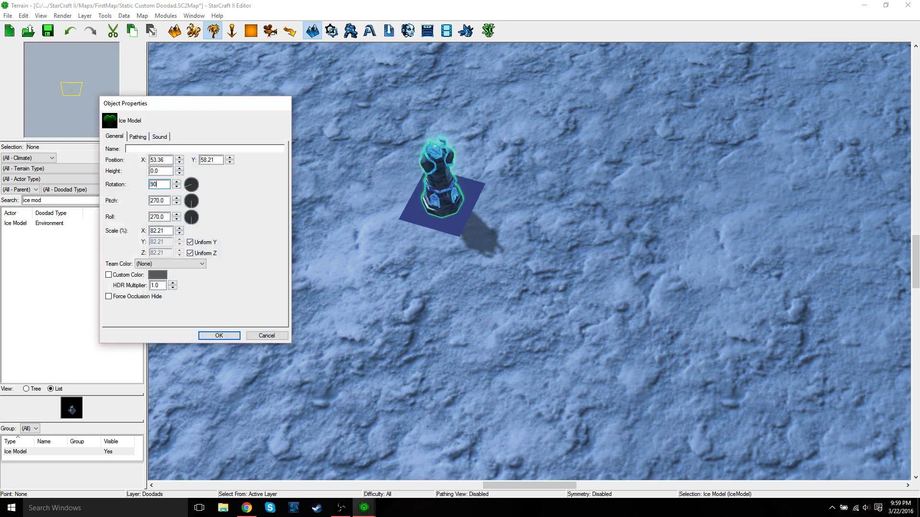
{"action": "left_click", "coordinate": [219, 335]}
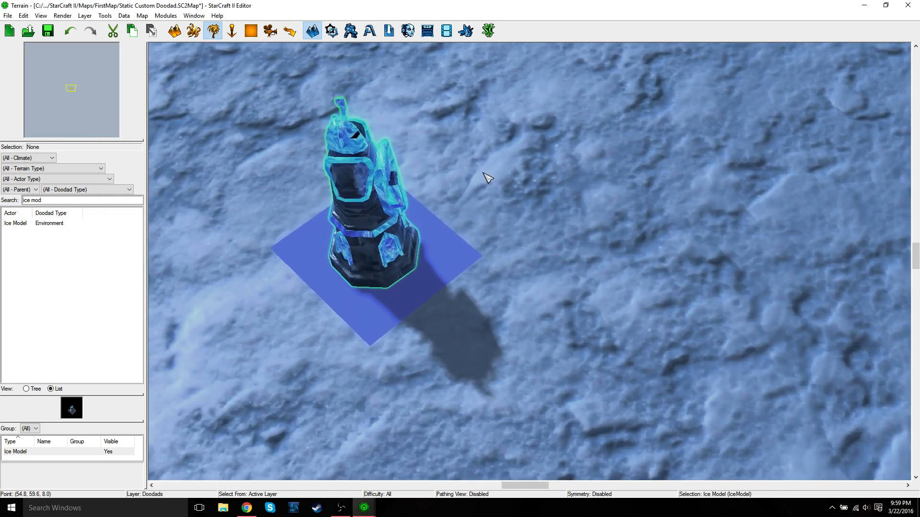
{"action": "mouse_move", "coordinate": [493, 169]}
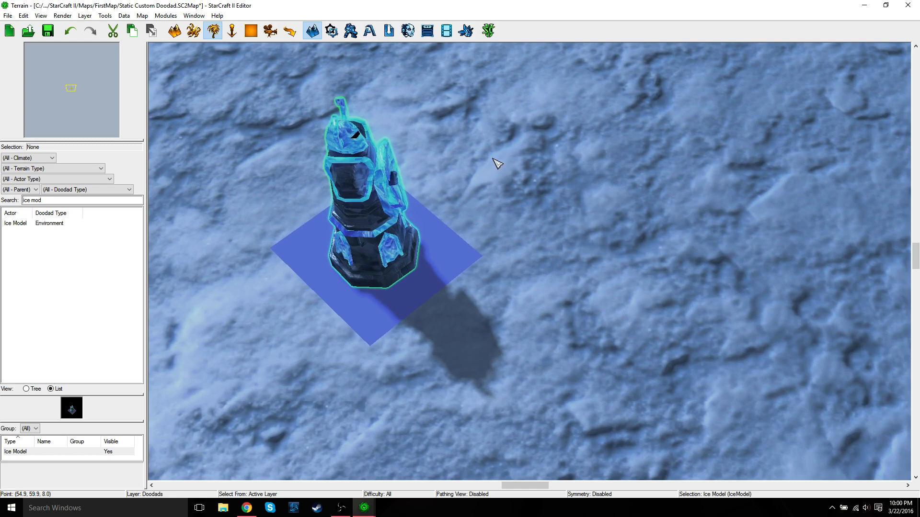
{"action": "mouse_move", "coordinate": [464, 148]}
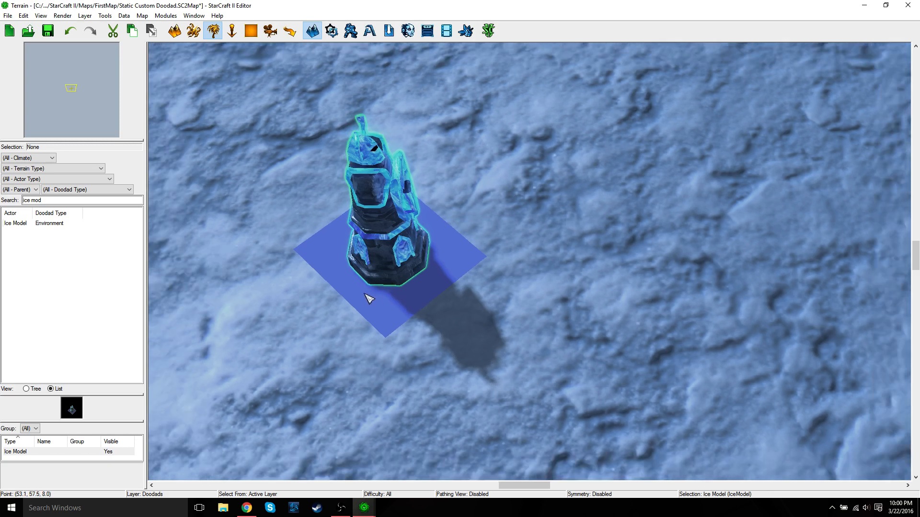
{"action": "mouse_move", "coordinate": [342, 313]}
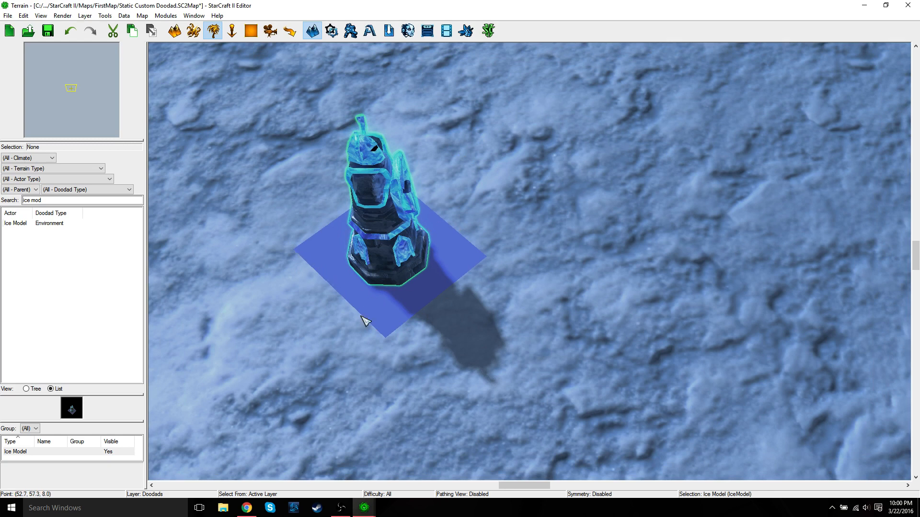
{"action": "mouse_move", "coordinate": [381, 488]}
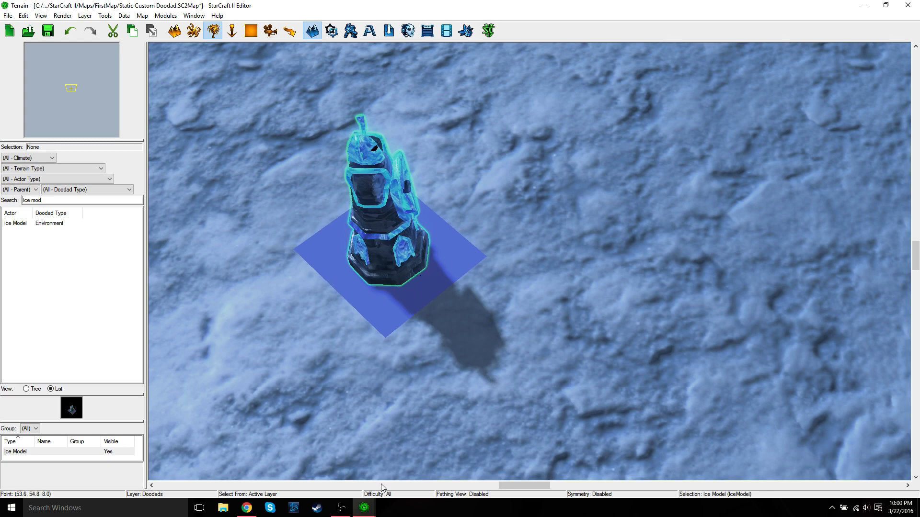
{"action": "mouse_move", "coordinate": [245, 507]}
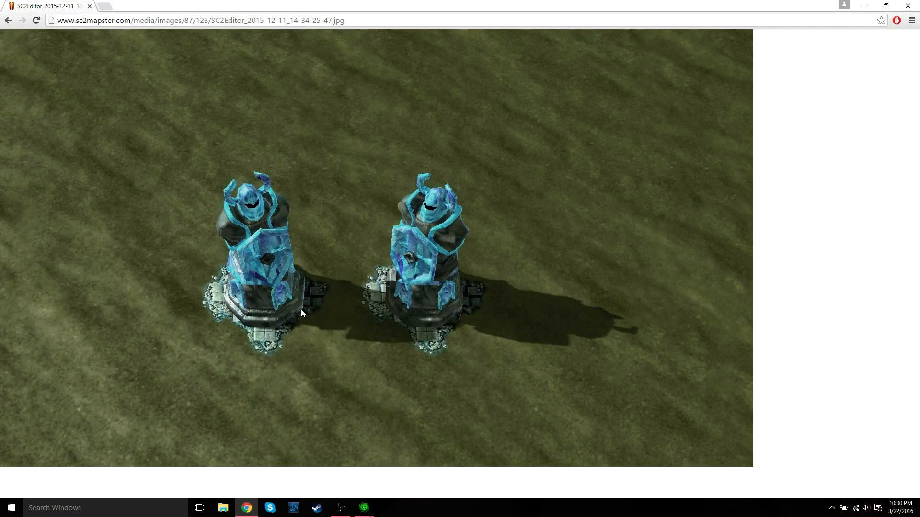
{"action": "mouse_move", "coordinate": [445, 318]}
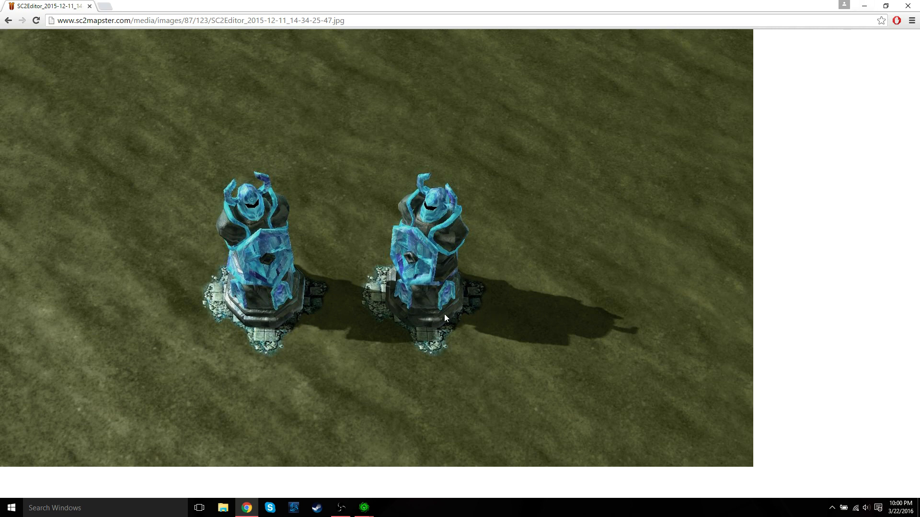
{"action": "mouse_move", "coordinate": [591, 198]}
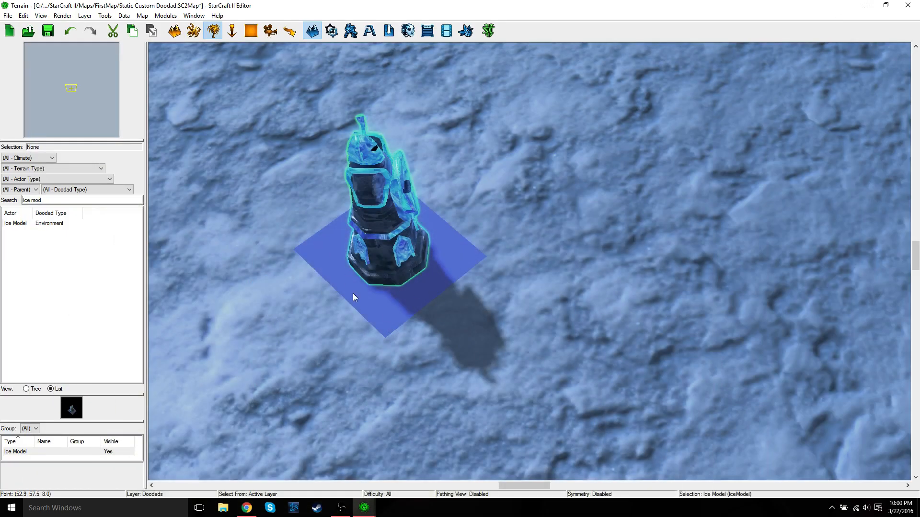
{"action": "mouse_move", "coordinate": [403, 98]}
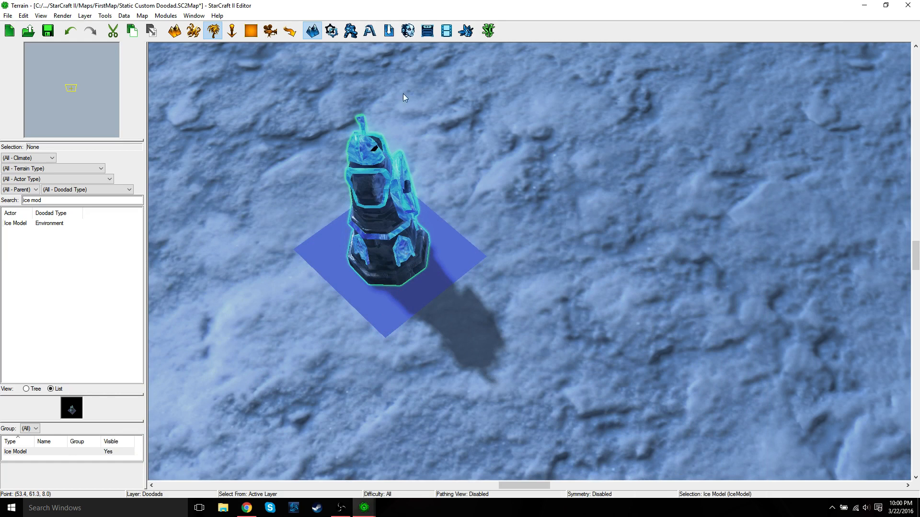
{"action": "mouse_move", "coordinate": [388, 31]}
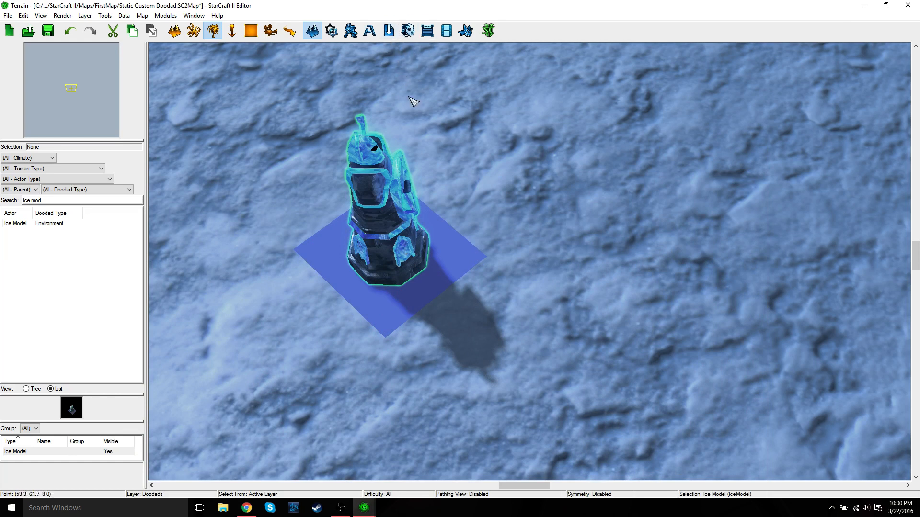
{"action": "mouse_move", "coordinate": [479, 276]}
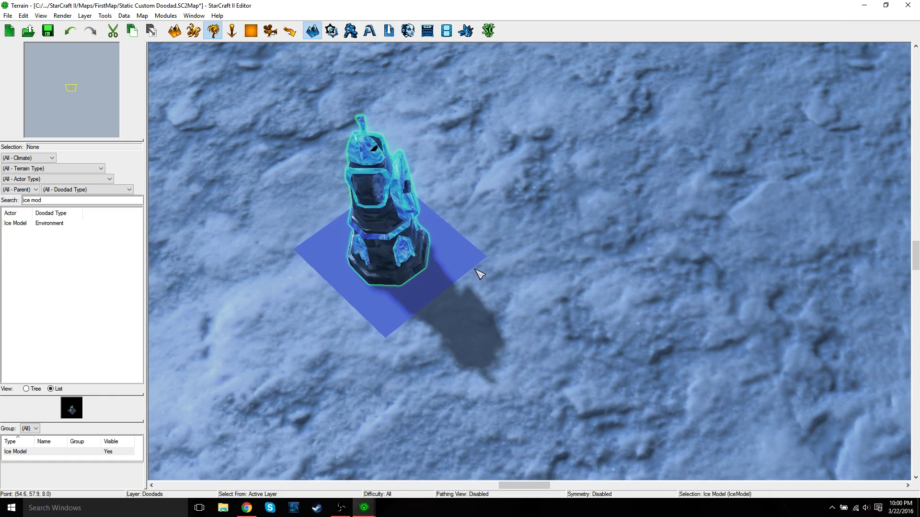
{"action": "mouse_move", "coordinate": [462, 219]}
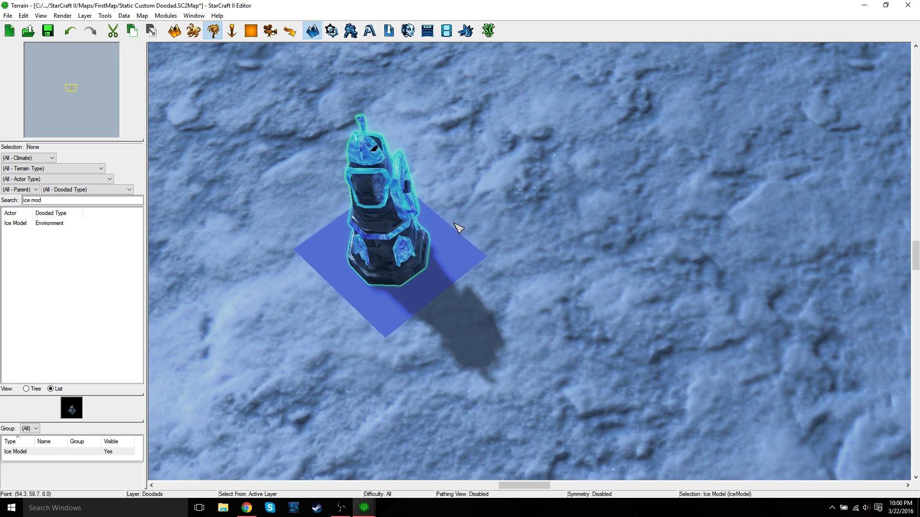
{"action": "mouse_move", "coordinate": [550, 214]}
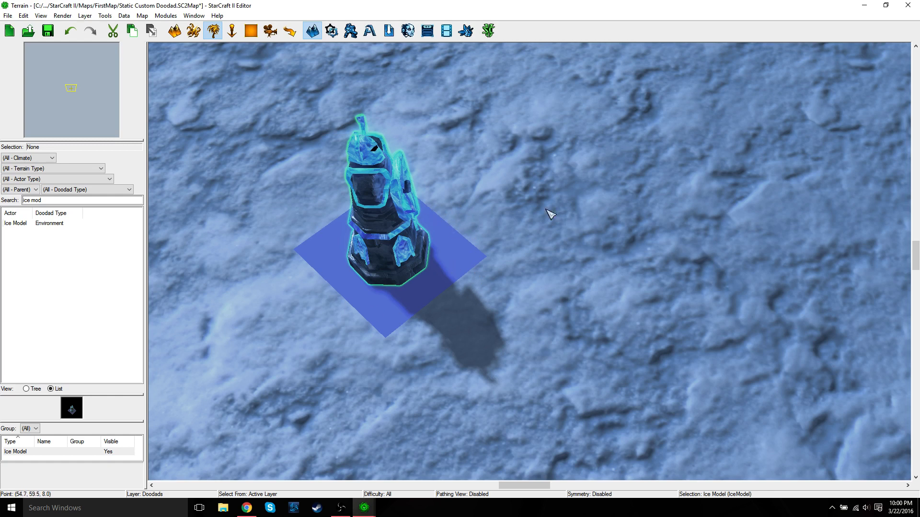
{"action": "mouse_move", "coordinate": [337, 166]}
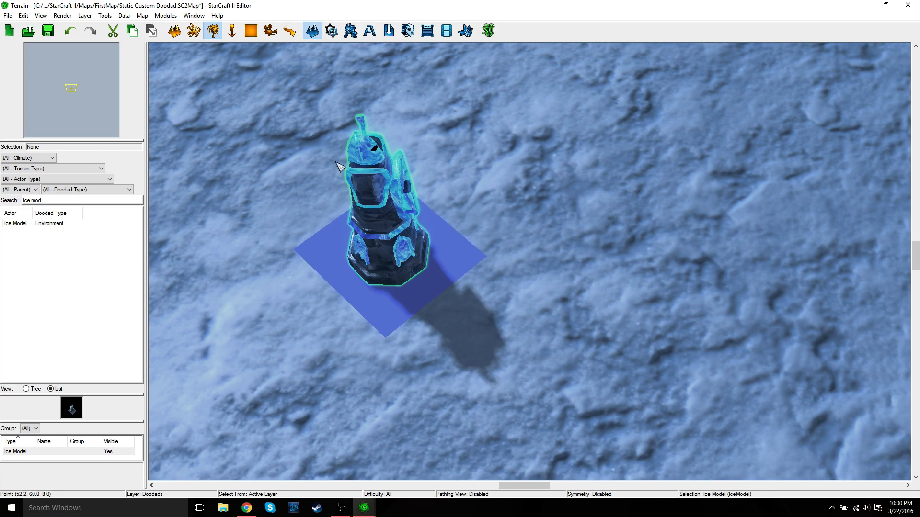
{"action": "mouse_move", "coordinate": [380, 212]}
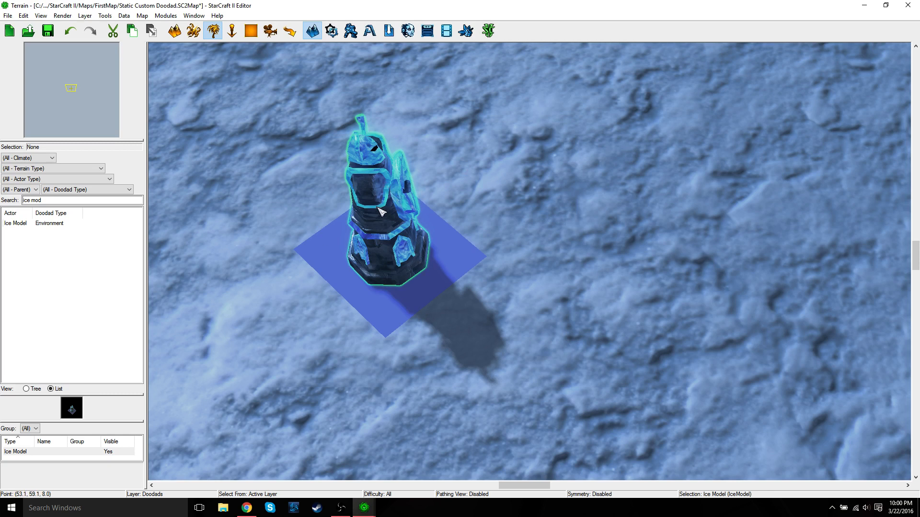
{"action": "mouse_move", "coordinate": [417, 195]}
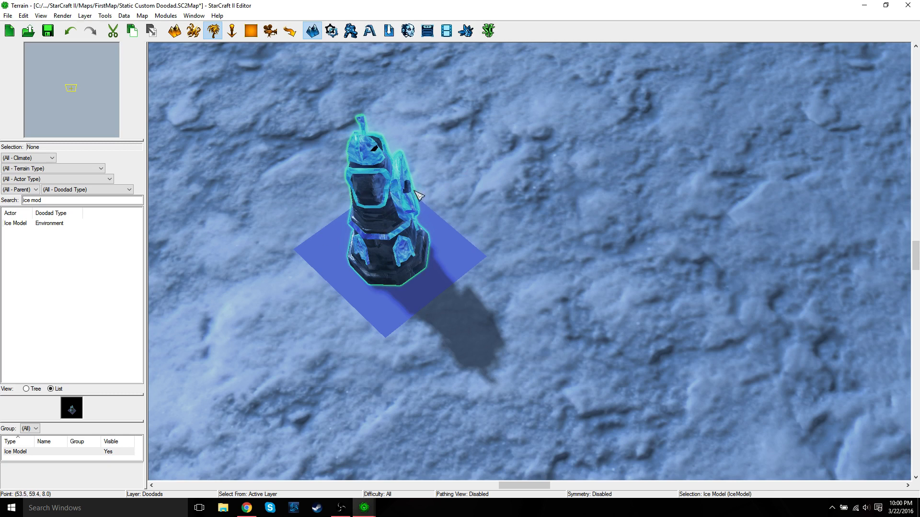
{"action": "mouse_move", "coordinate": [399, 186]}
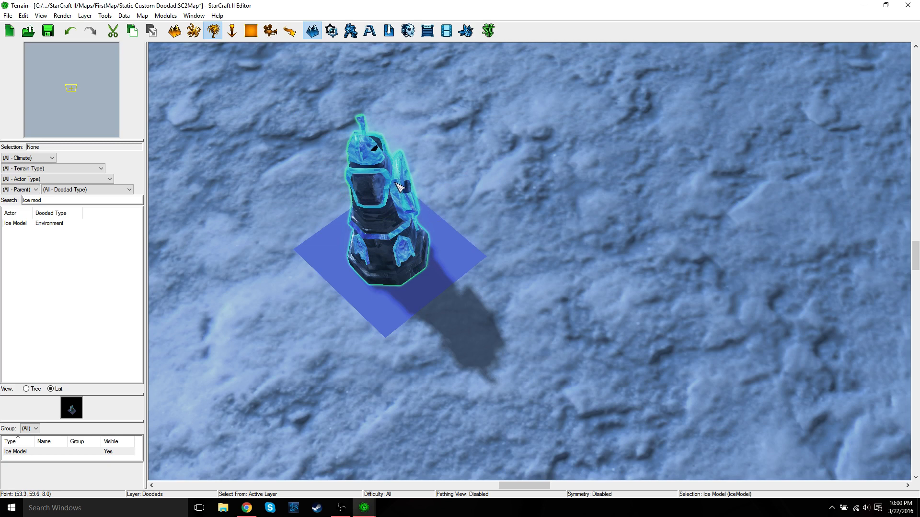
{"action": "mouse_move", "coordinate": [441, 217]}
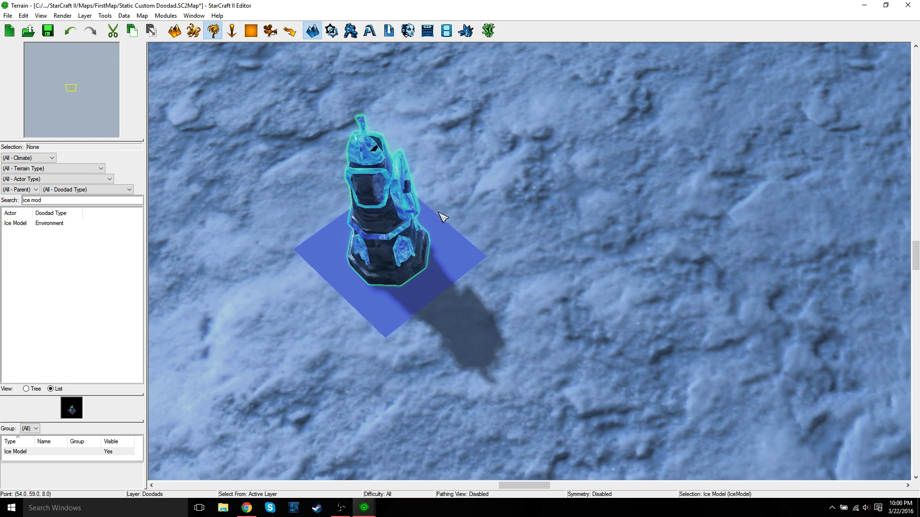
{"action": "mouse_move", "coordinate": [474, 223]}
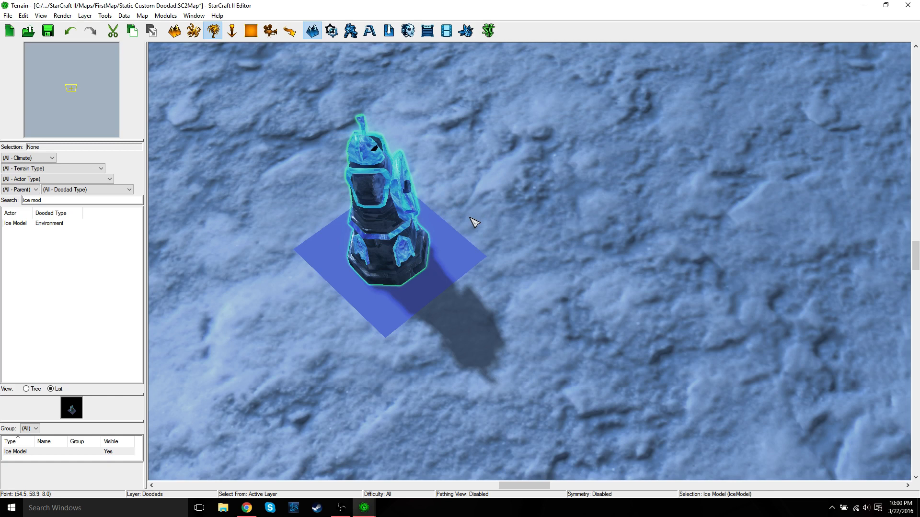
{"action": "mouse_move", "coordinate": [462, 194]}
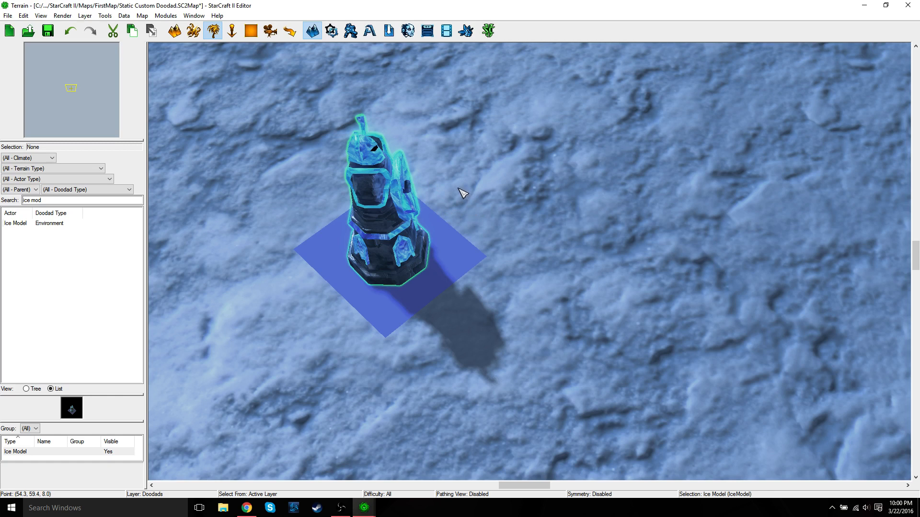
{"action": "mouse_move", "coordinate": [462, 192]}
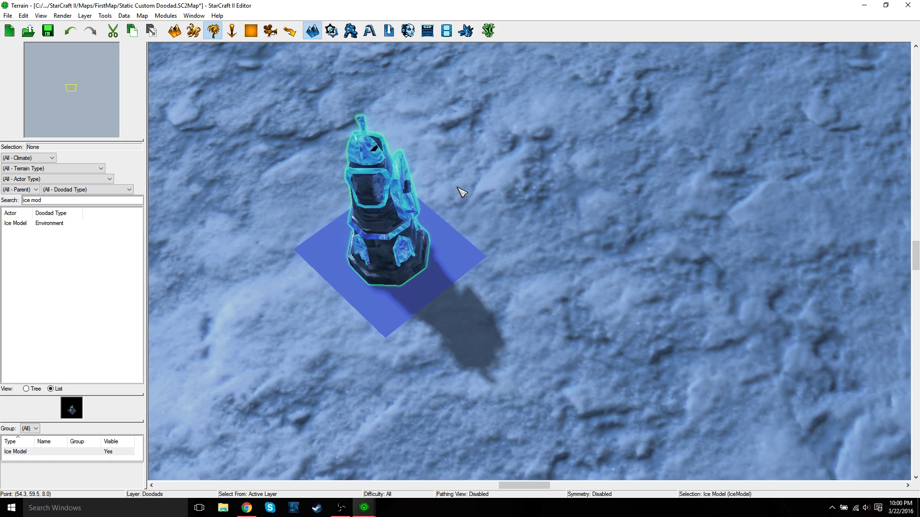